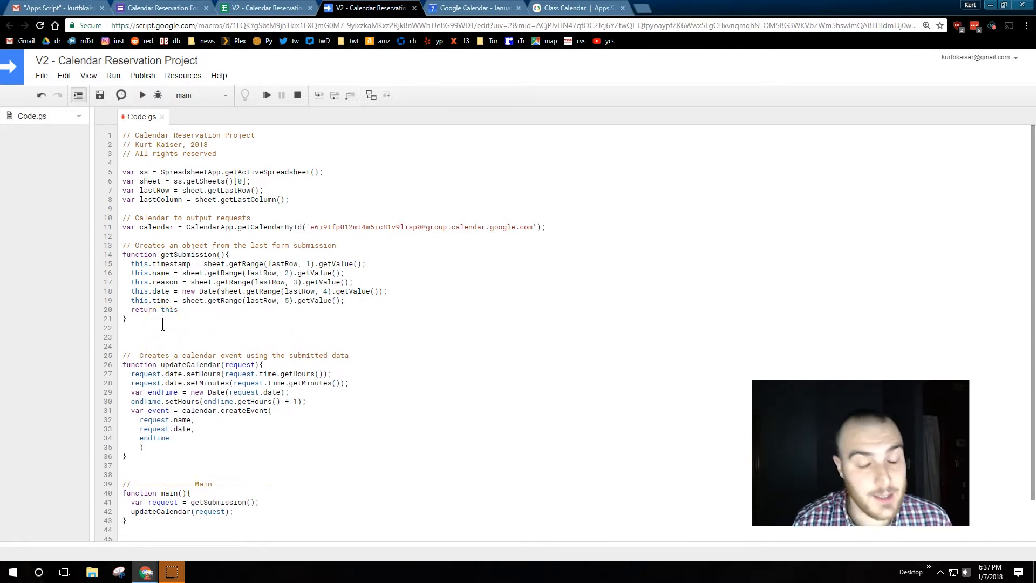
Step: Add a '// Check for date conflicts' comment and declare function getConflicts()
text(// Che)
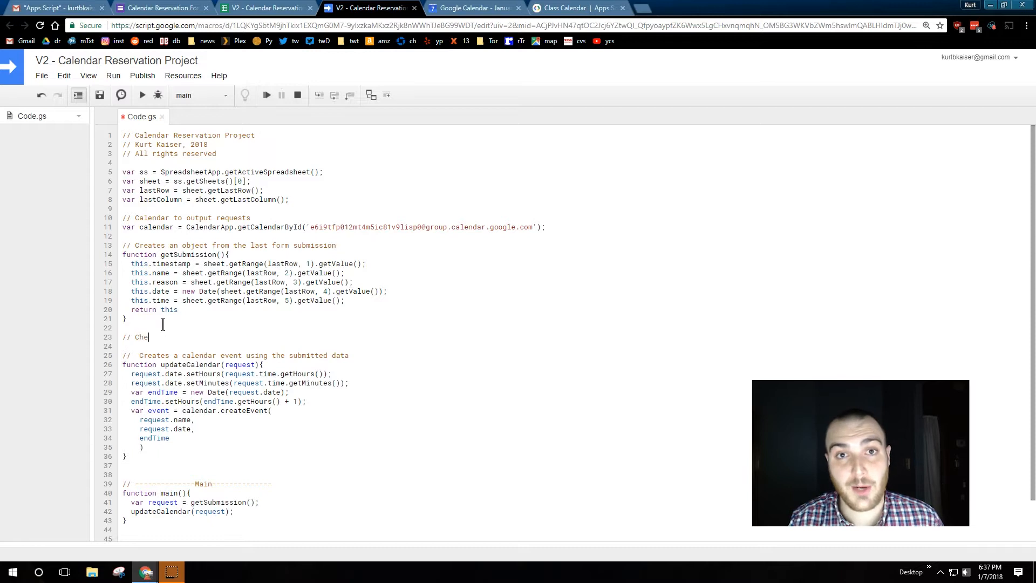
text(ck for da)
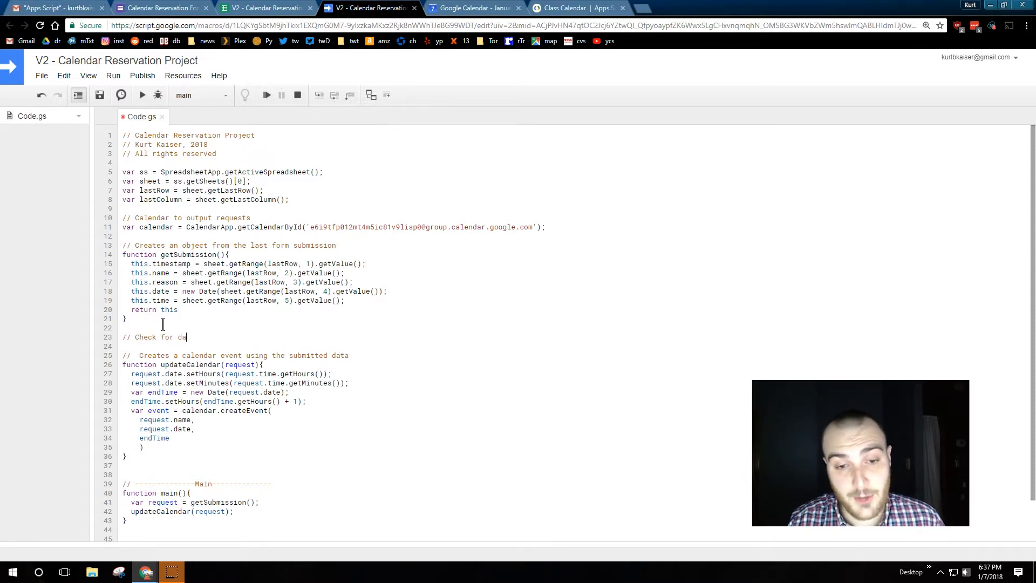
text(te conflicts)
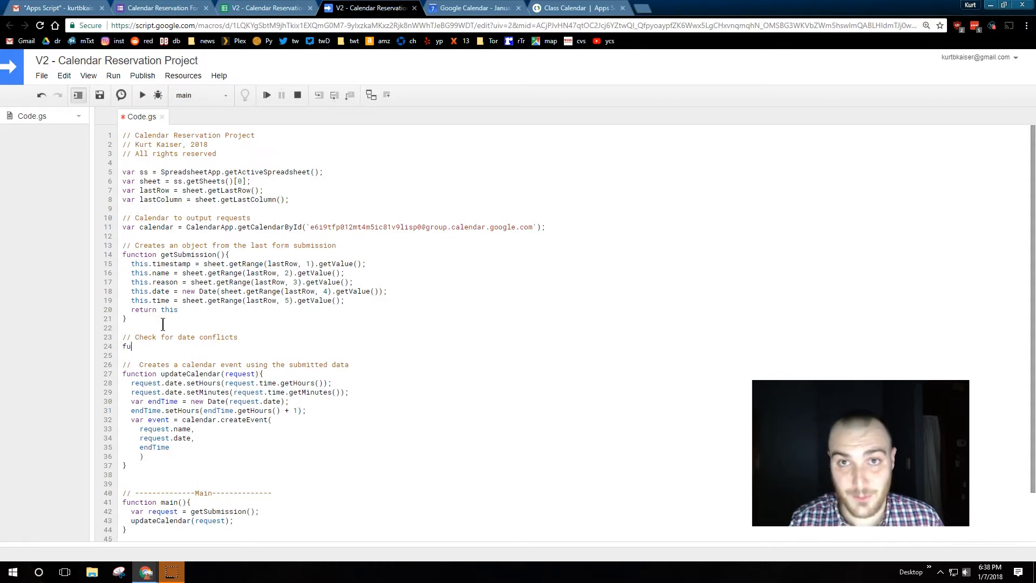
text(nction)
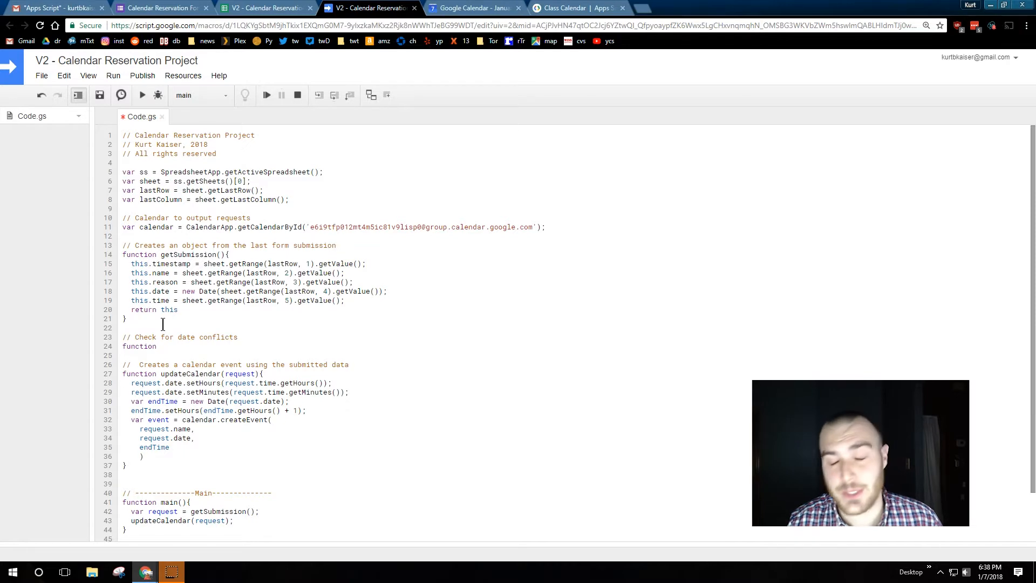
text(get)
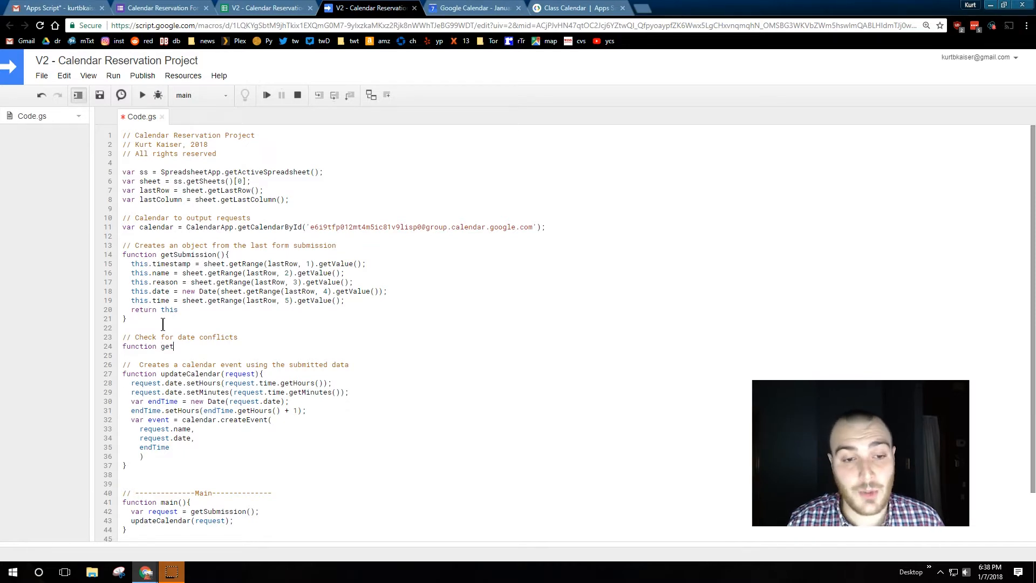
text(Conf)
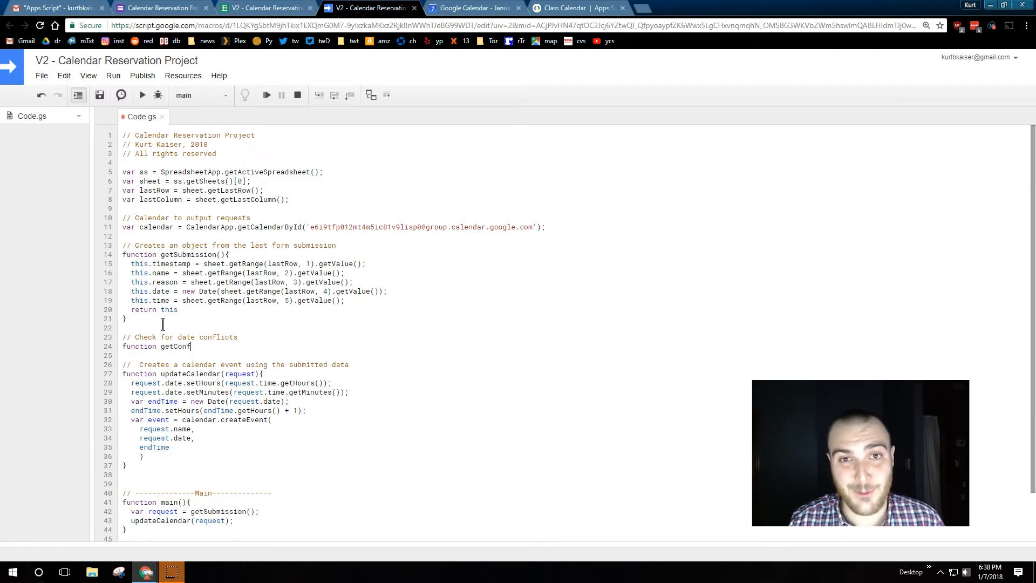
text(lig)
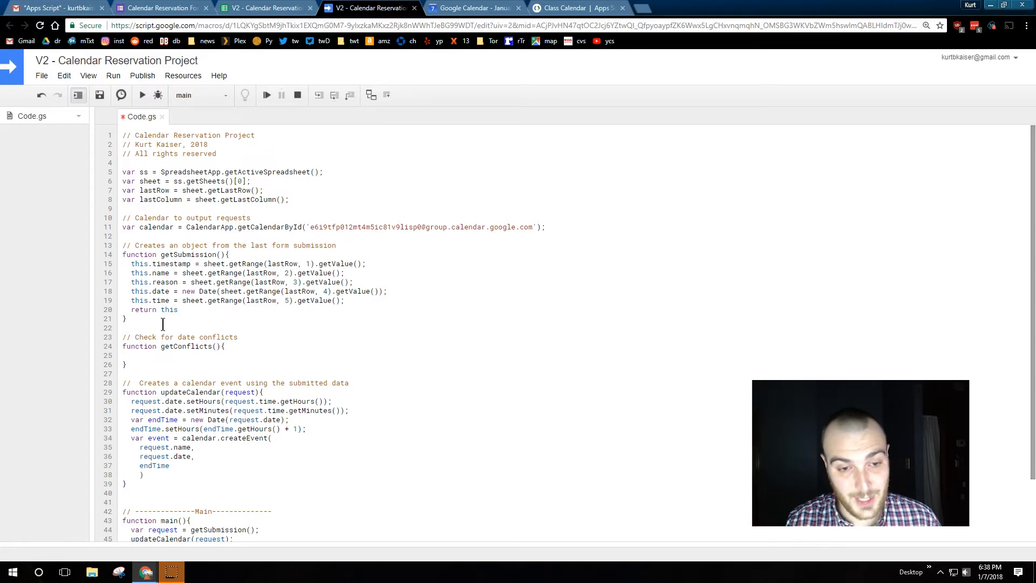
mouse_move(293, 327)
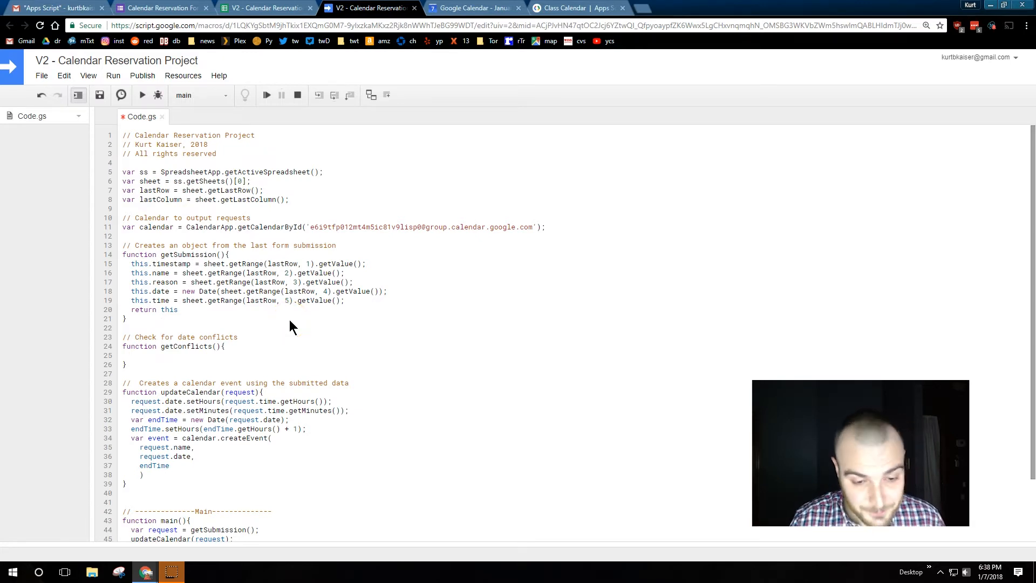
Step: Start the getConflicts body with 'var conflicts = calendar.'
click(132, 356)
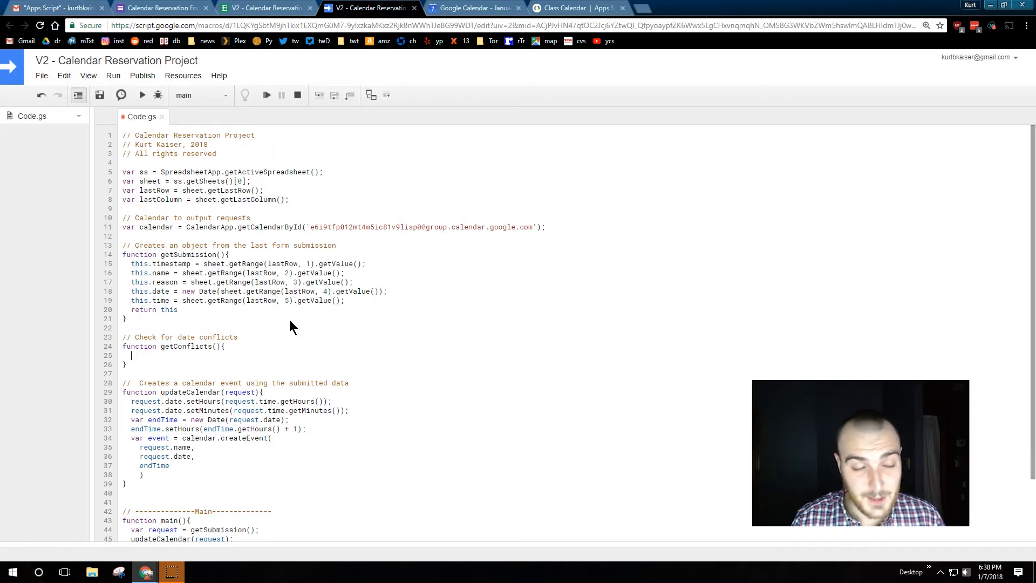
text(var conflicts)
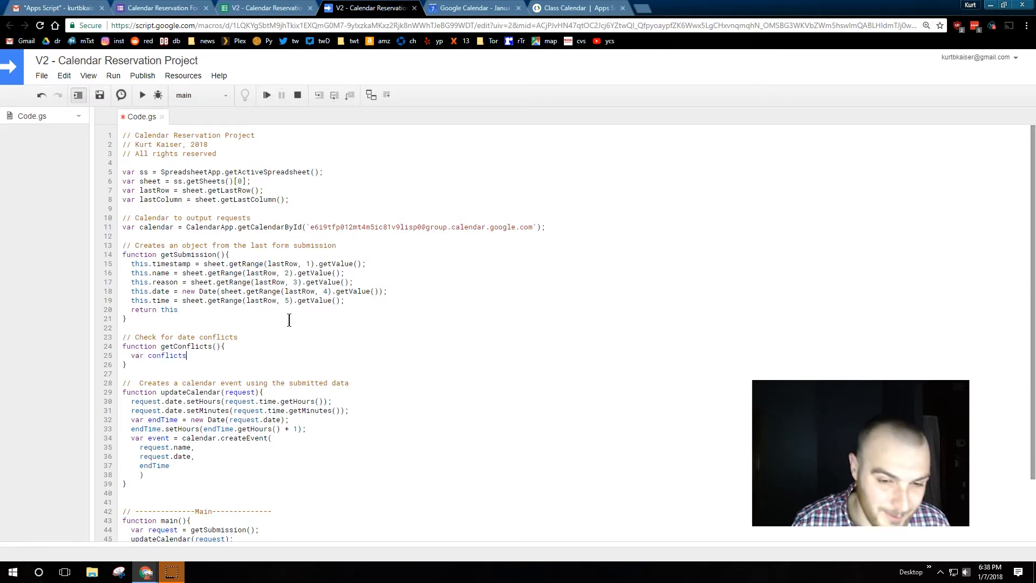
text(= calenda)
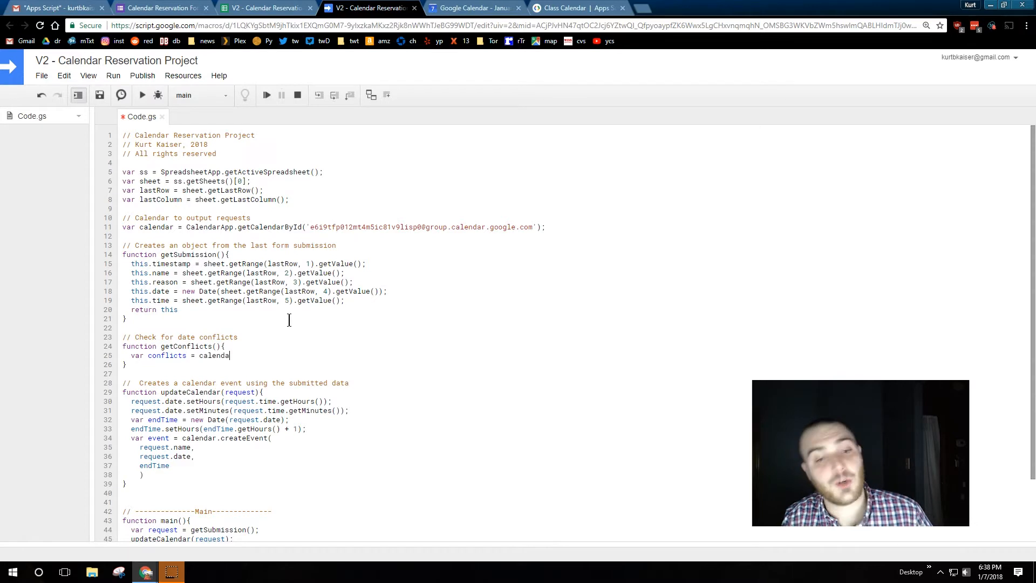
text(.)
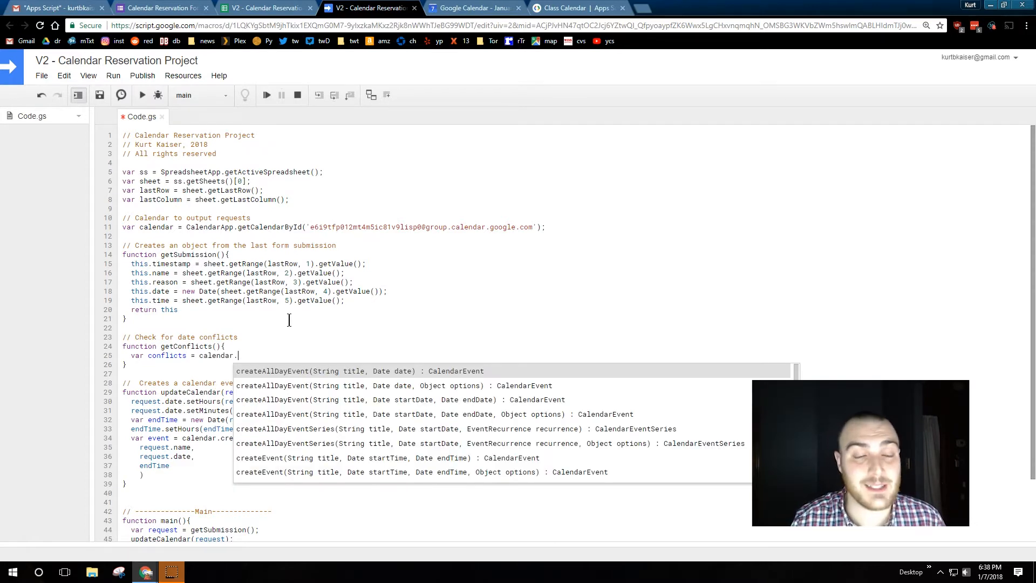
mouse_move(459, 121)
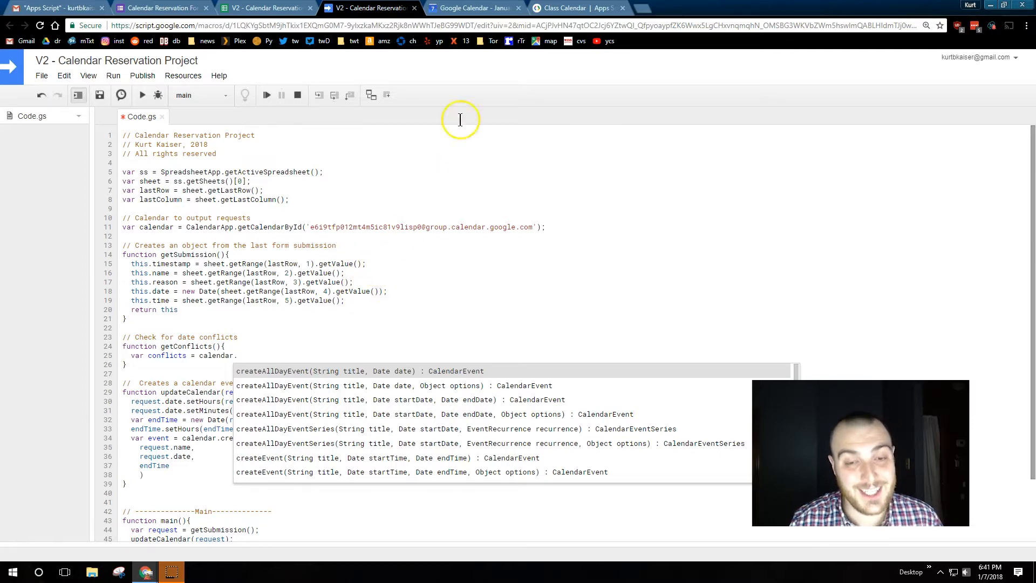
click(474, 9)
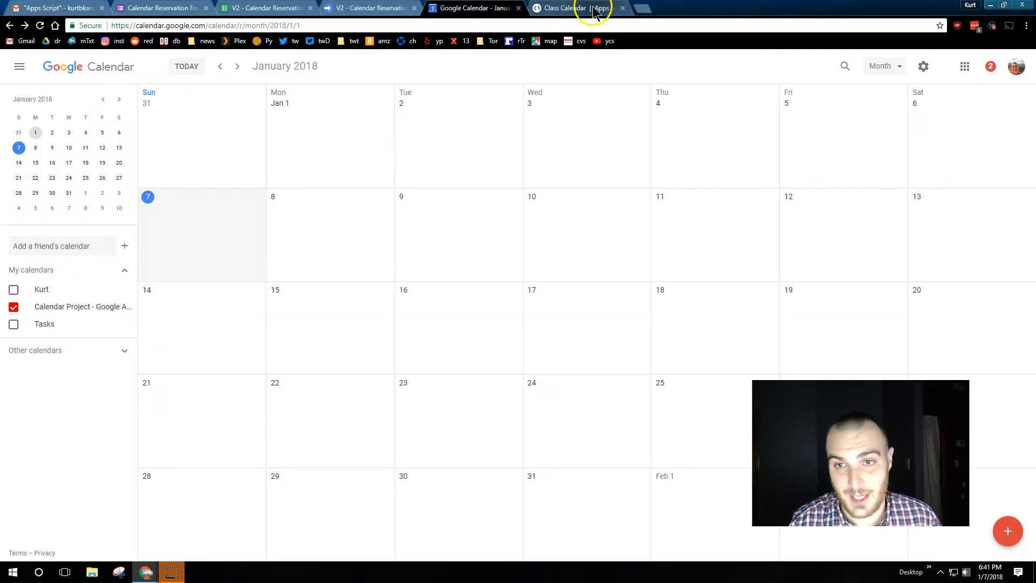
click(568, 8)
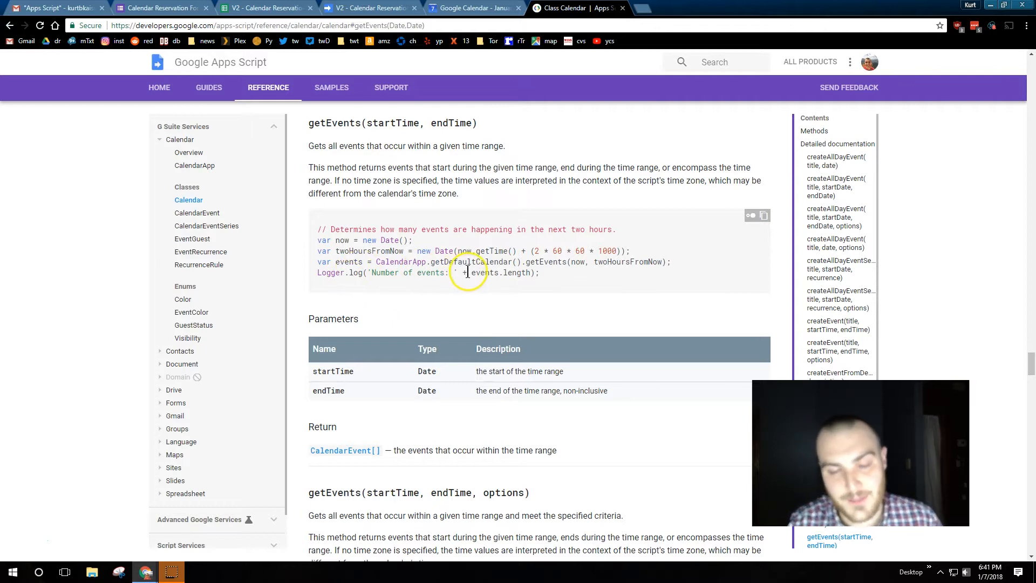
double_click(503, 272)
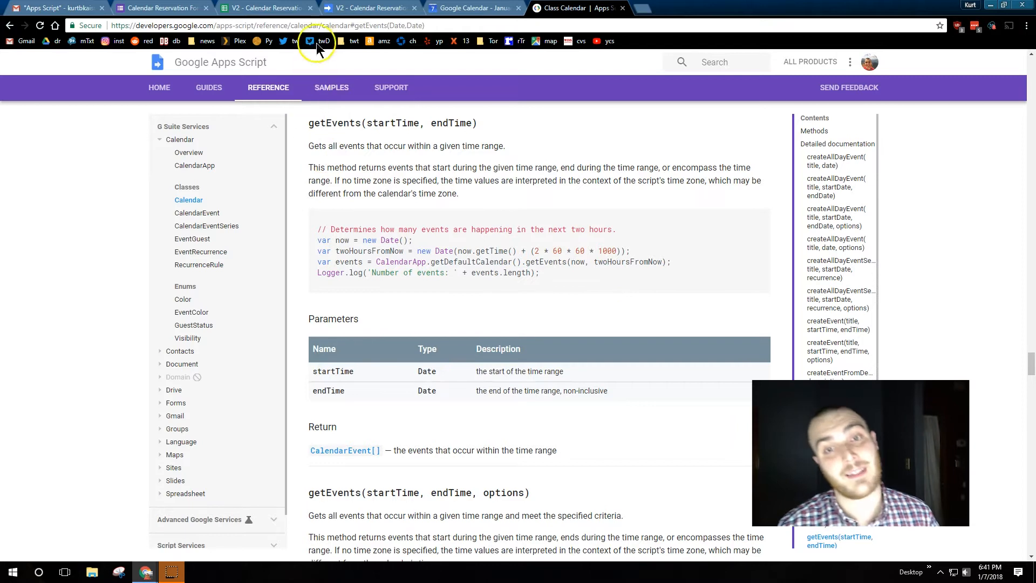
click(370, 7)
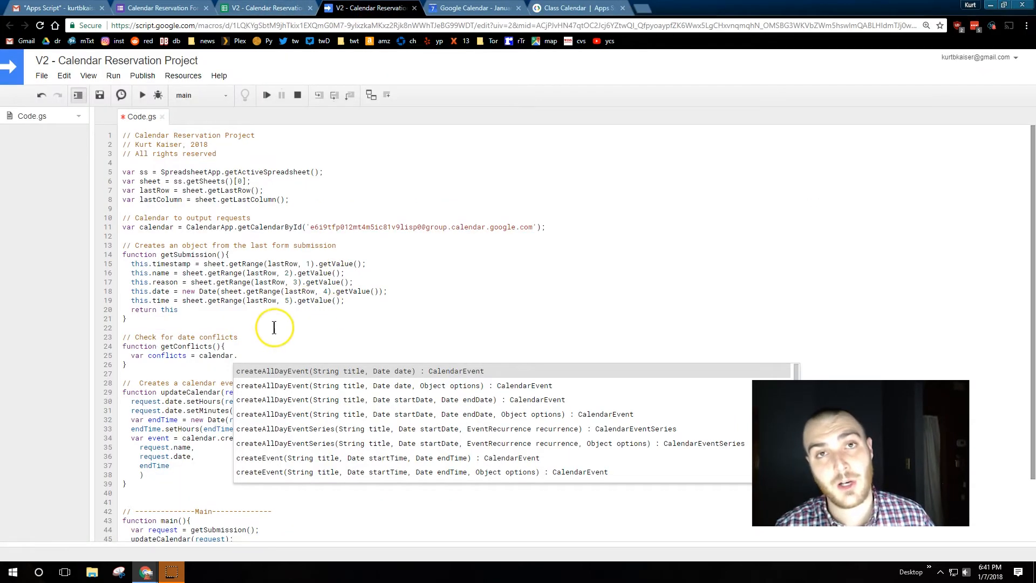
Step: Complete the conflicts line as calendar.getEvents(request.date, request.endTime)
click(260, 355)
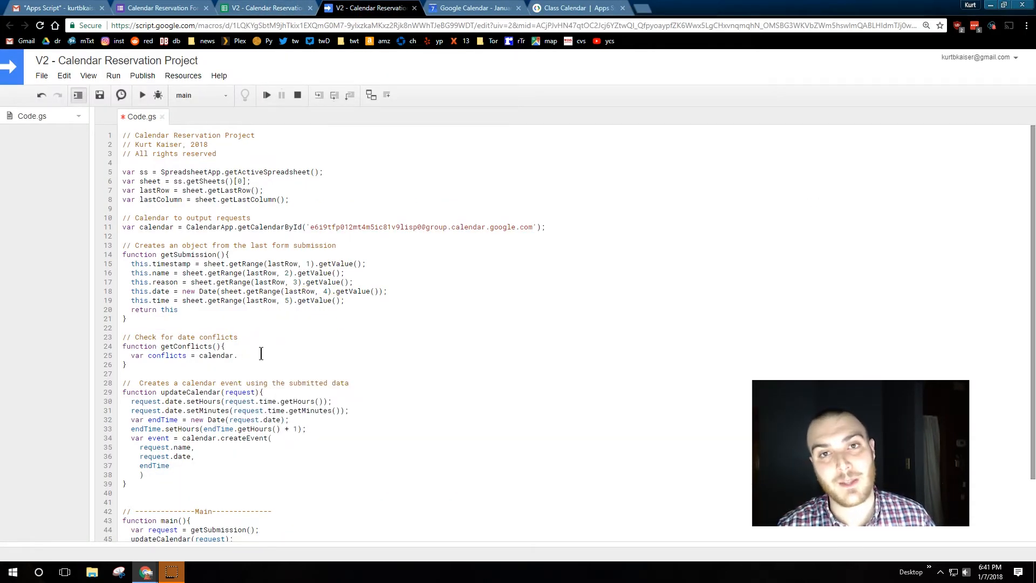
text(ge)
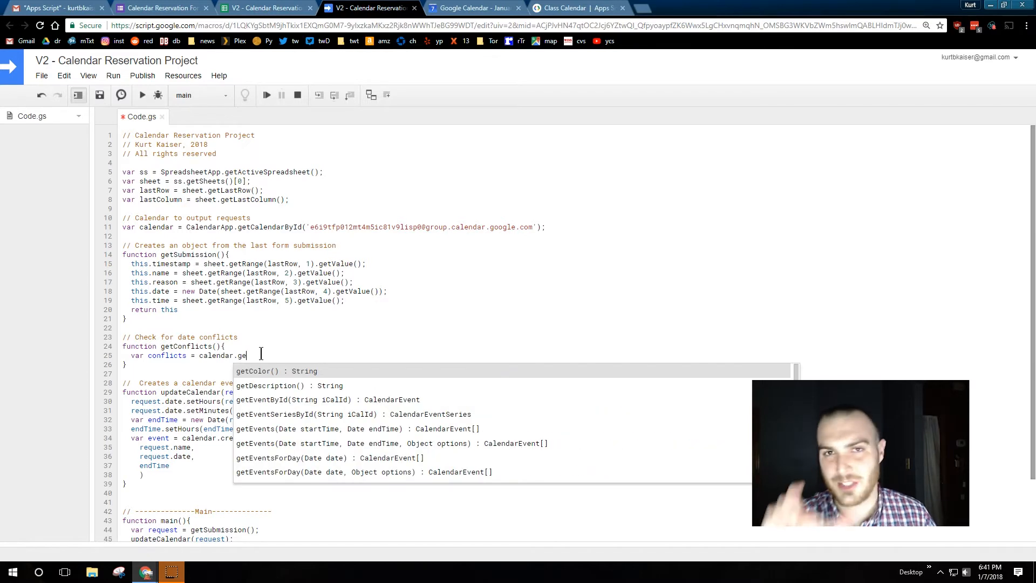
text(Event)
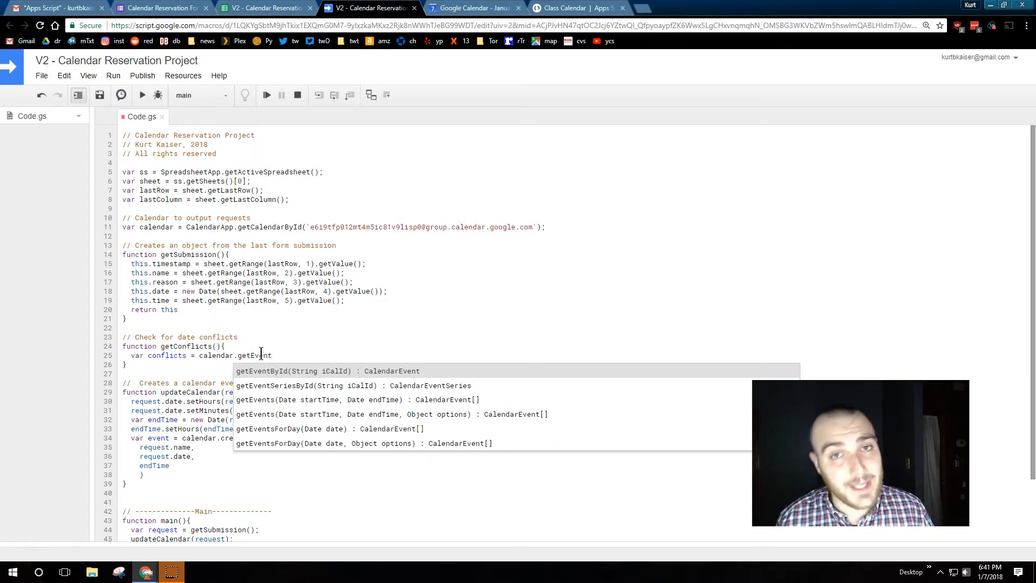
text(s()
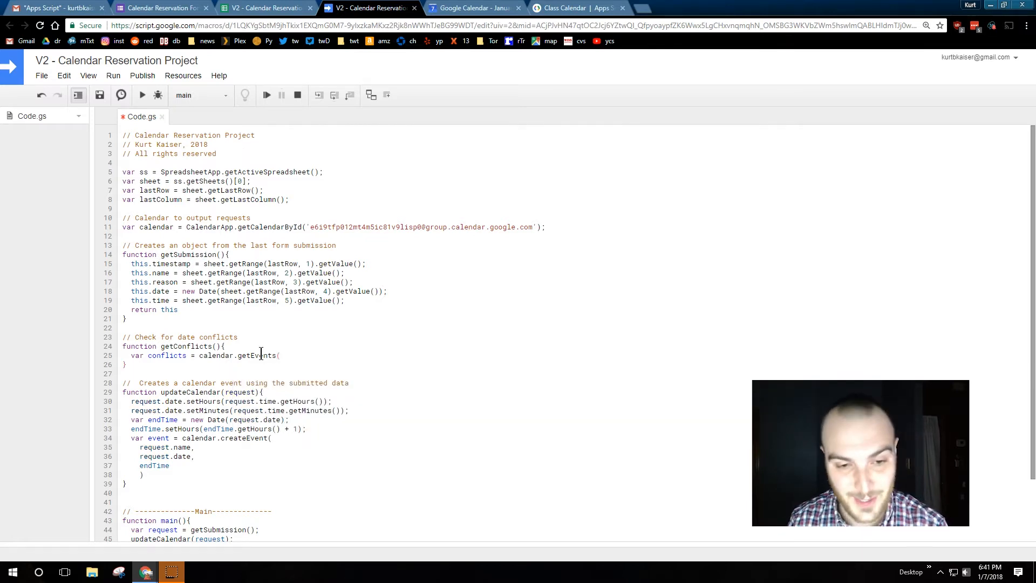
text(request.dat)
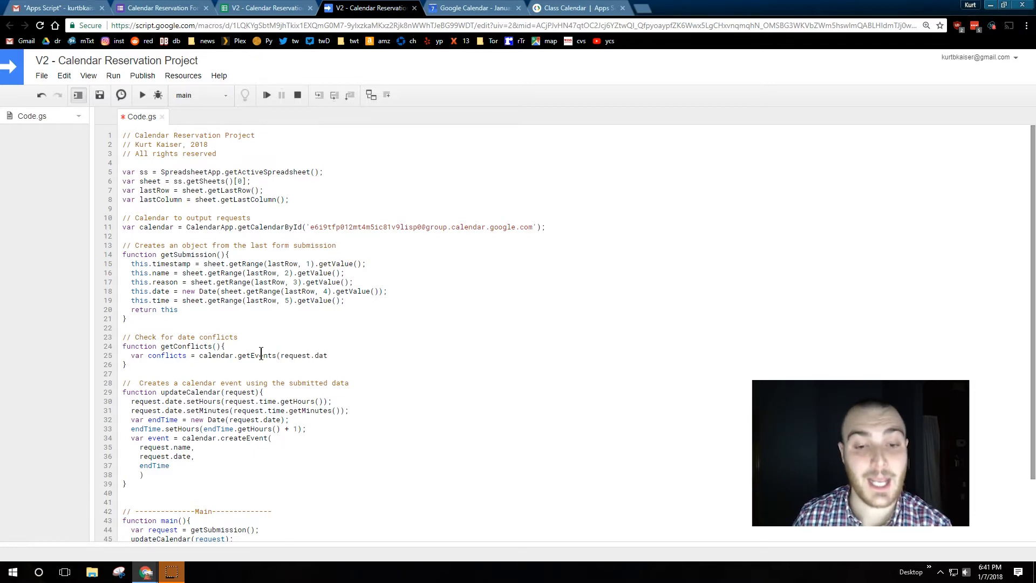
text(e,)
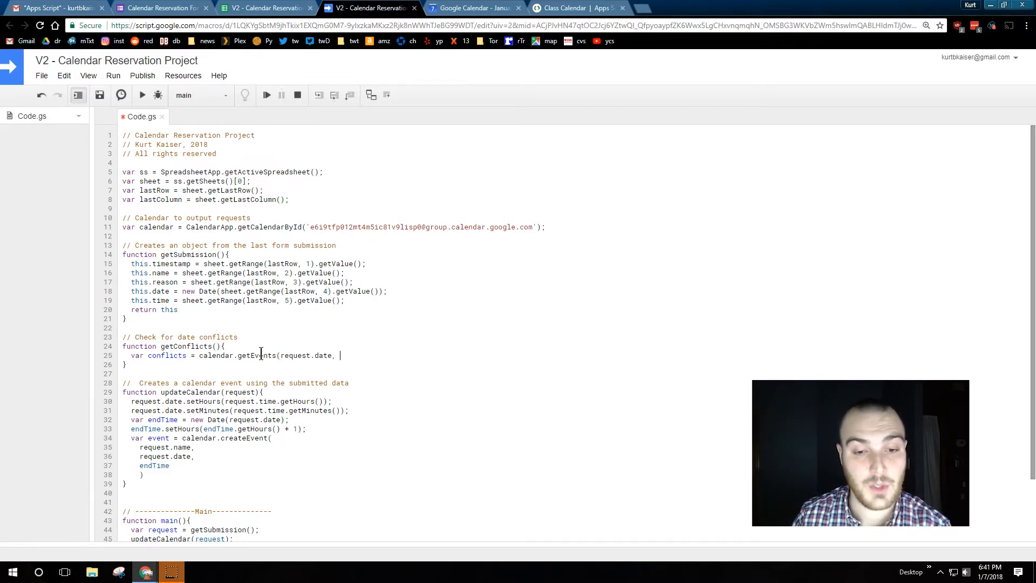
text(reques)
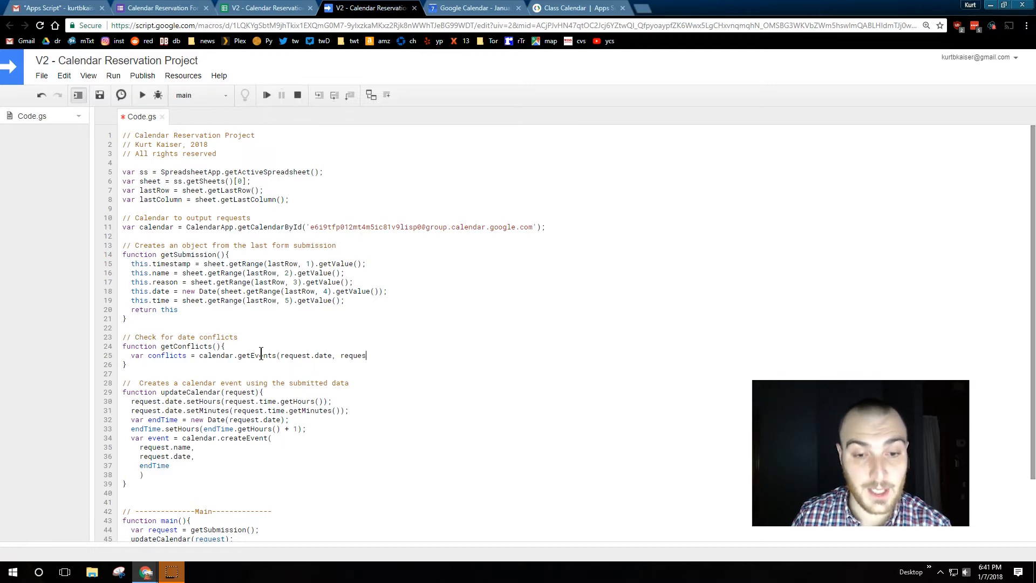
text(t.e)
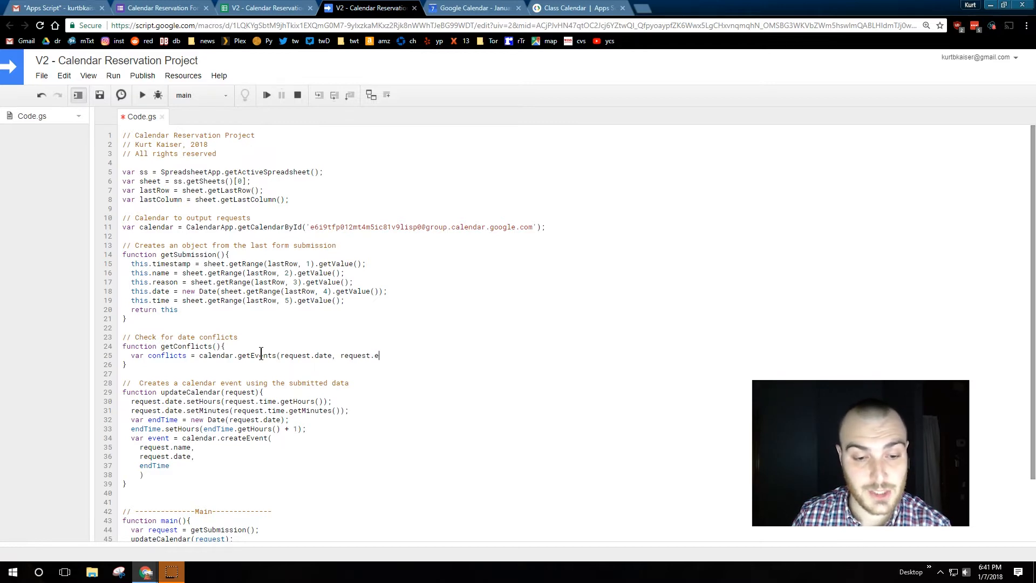
text(ndTime);)
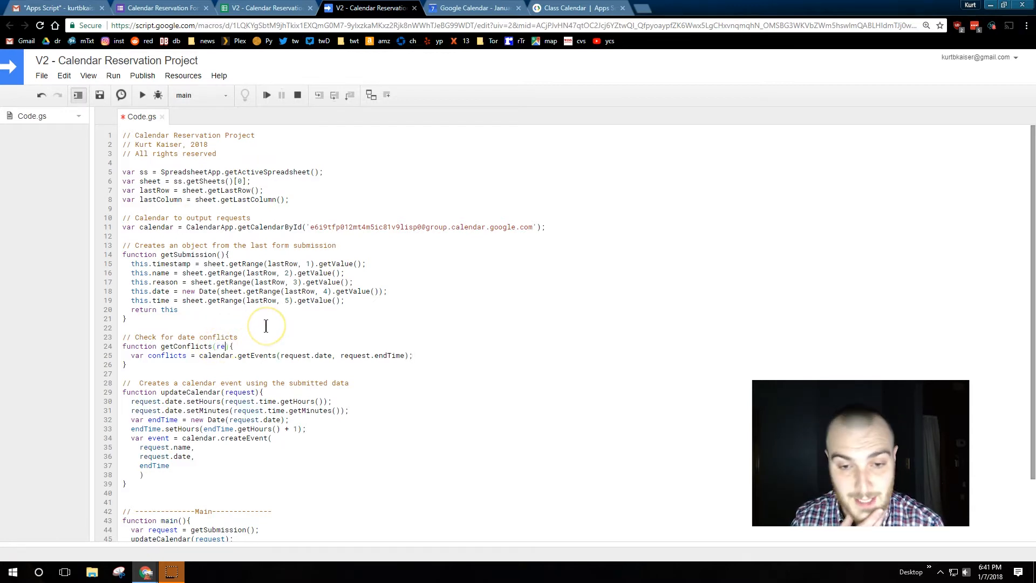
Step: Finish the getConflicts(request) signature and add request.date.setHours(request.time.getHours());
text(quest)
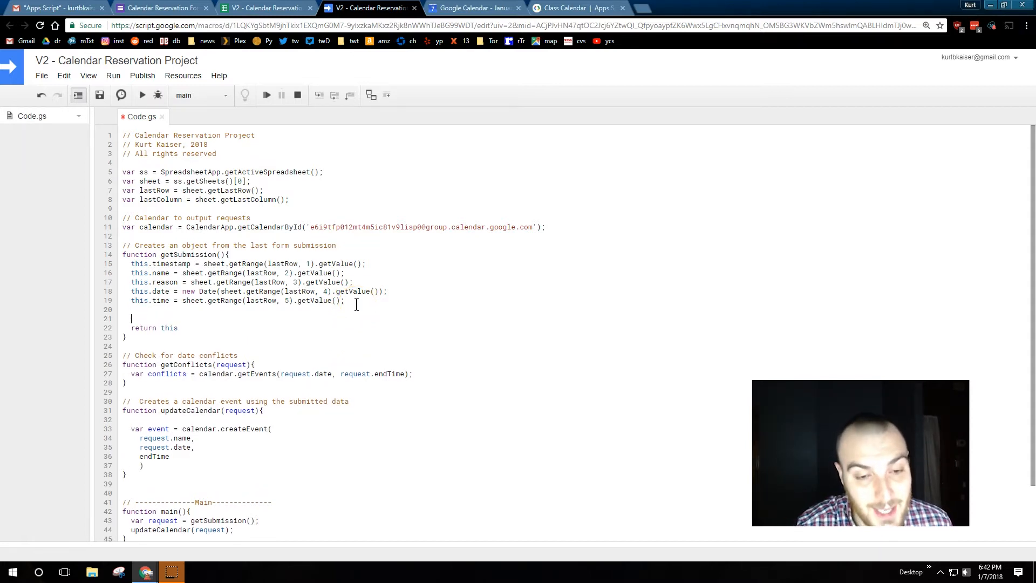
text(request.date.setHours(request.time.getHours());)
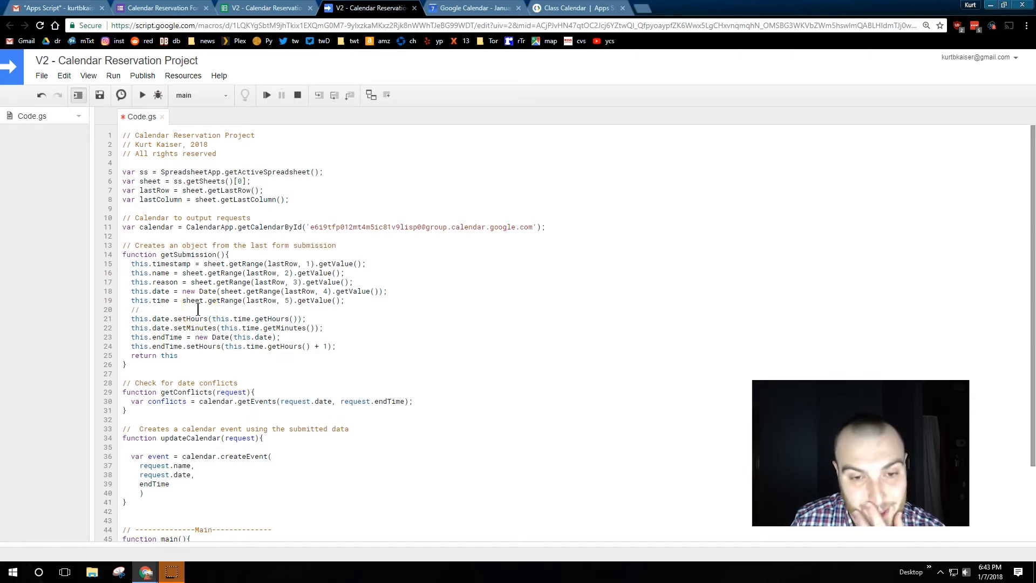
Step: Add the 'Adjust time and make end time' comment and Logger.log(conflicts.length); in getConflicts
text(Adjuc)
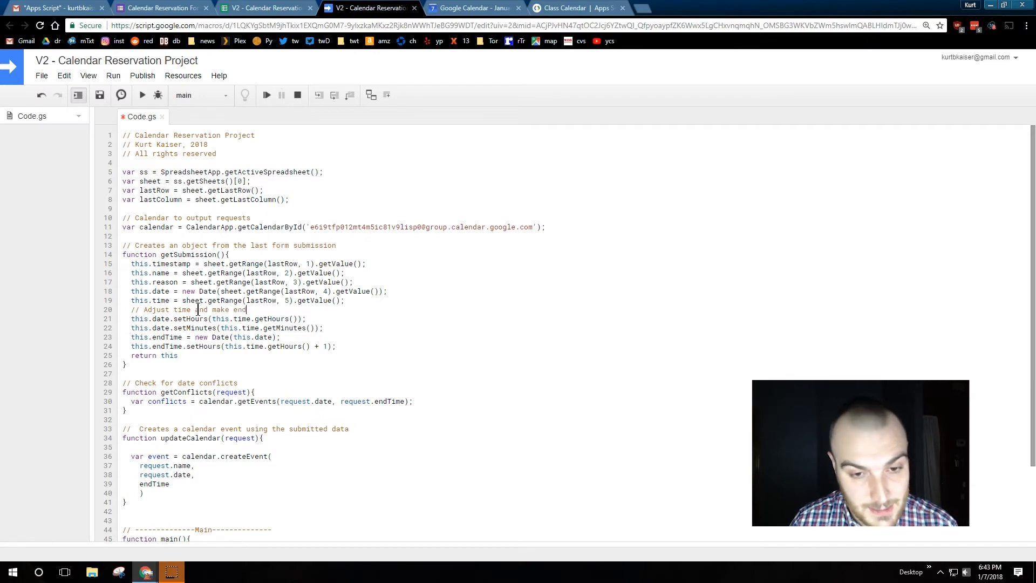
text(time)
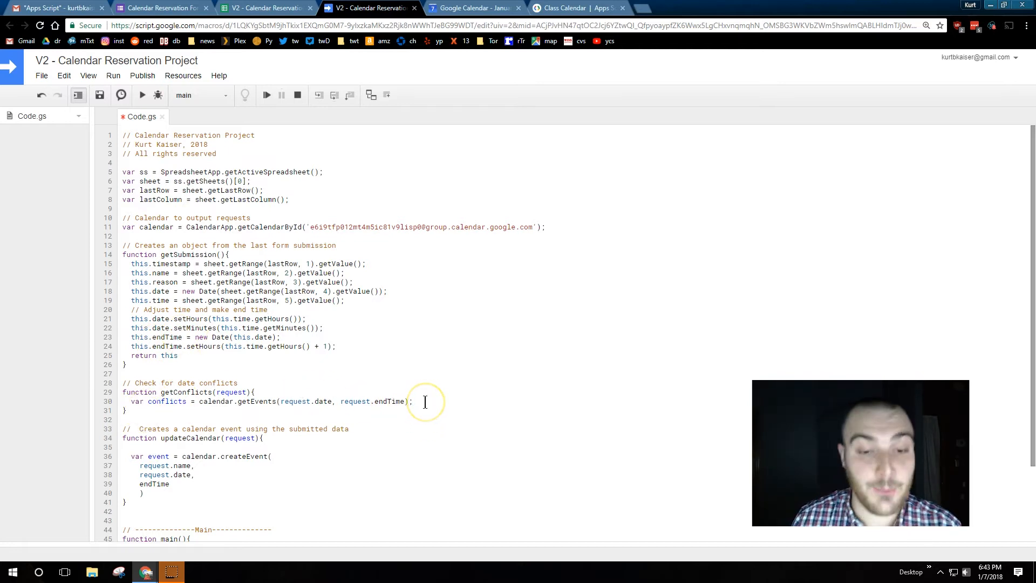
text(Logger)
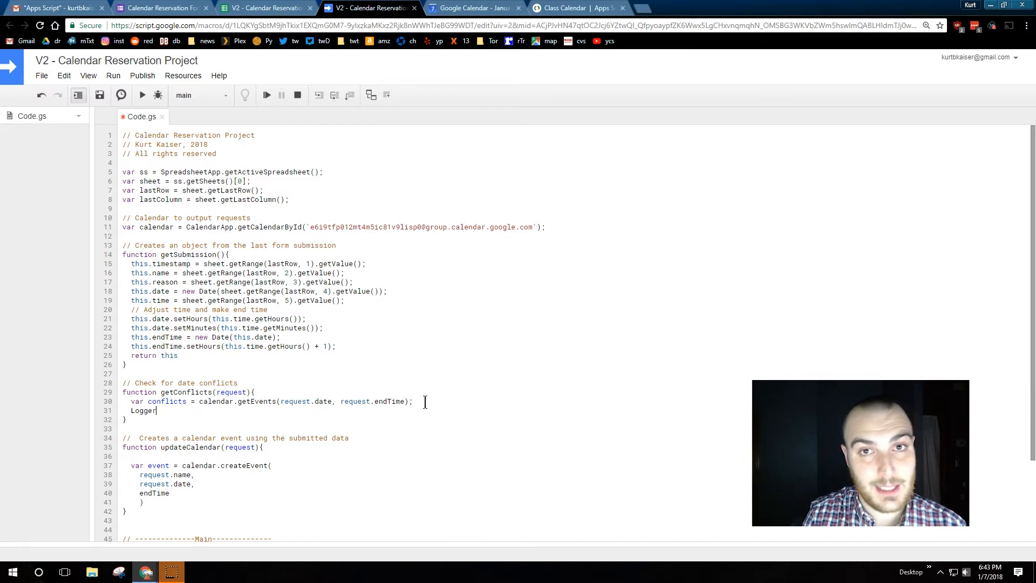
text(.log()
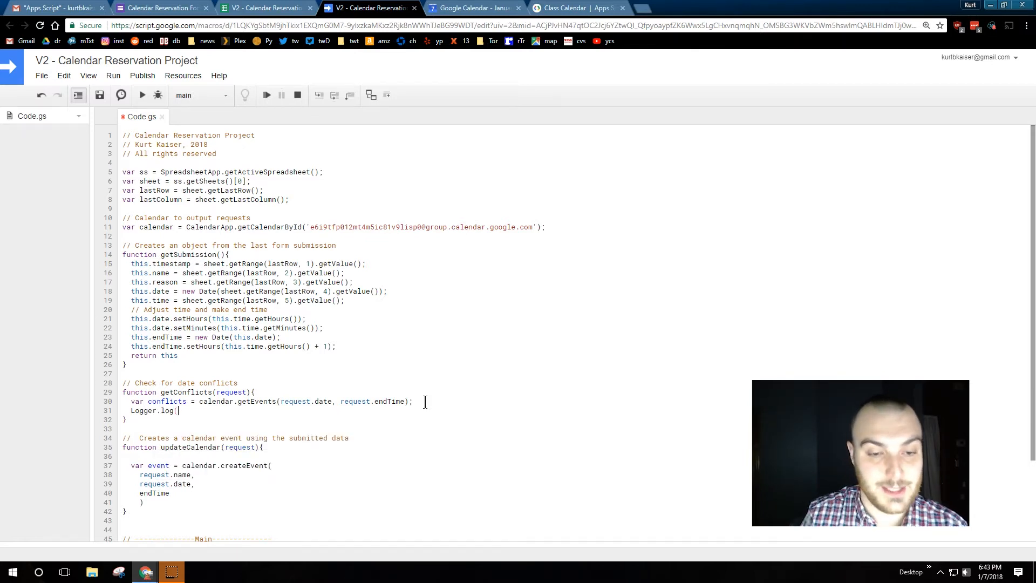
text(conflicts)
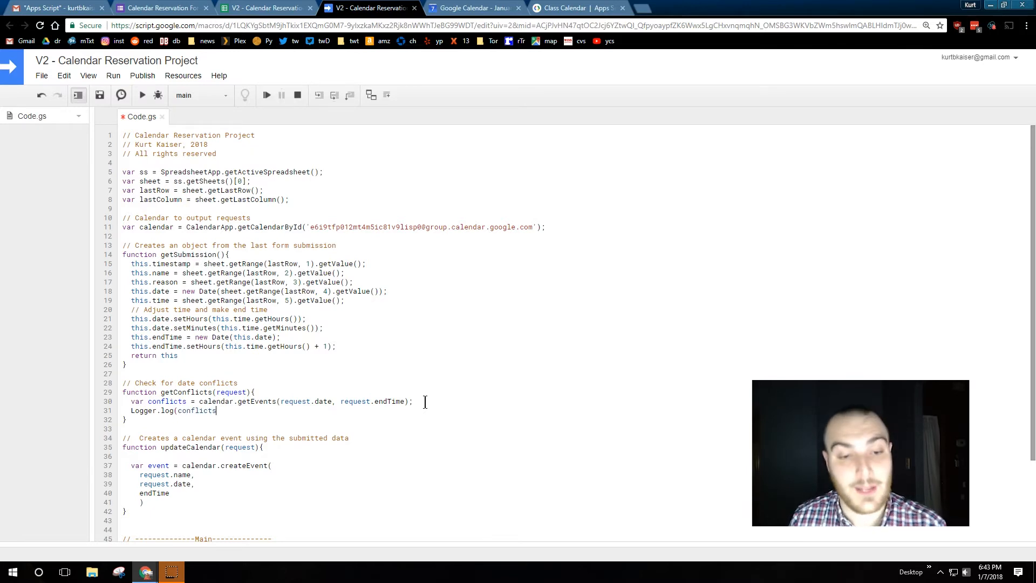
text(.length);)
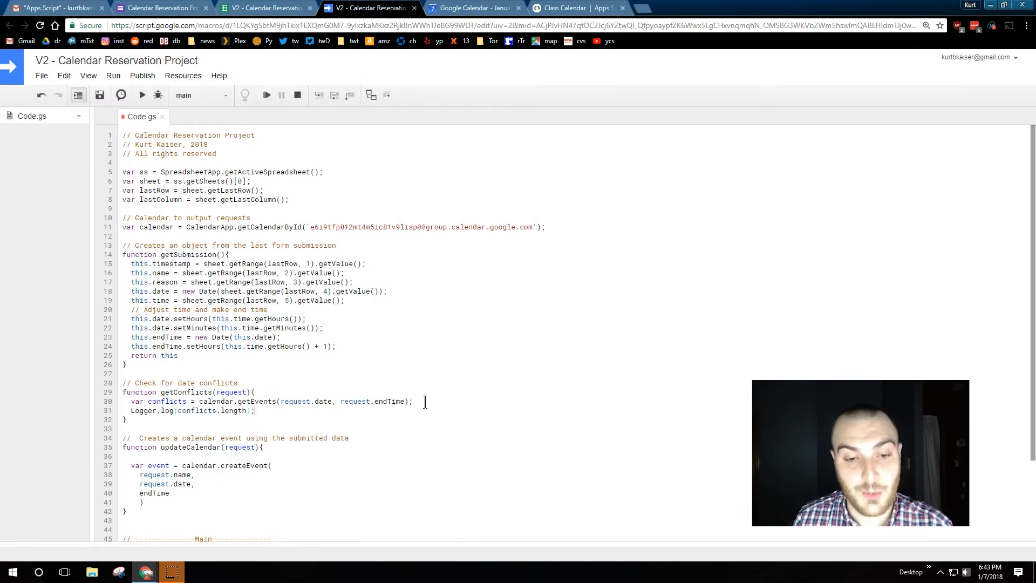
Step: Insert a getConflicts(request) call into main
scroll(down, 3)
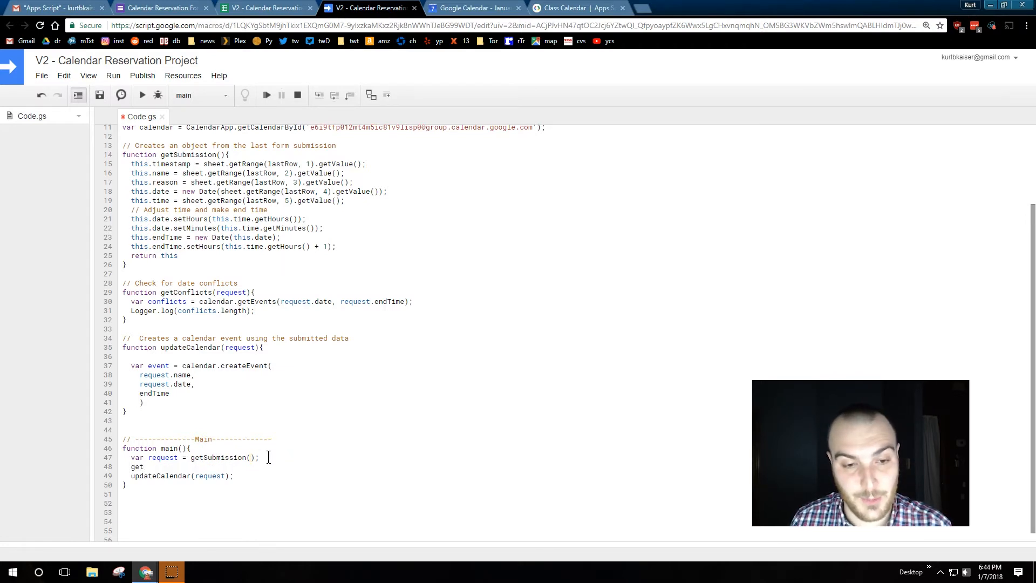
text(Conf)
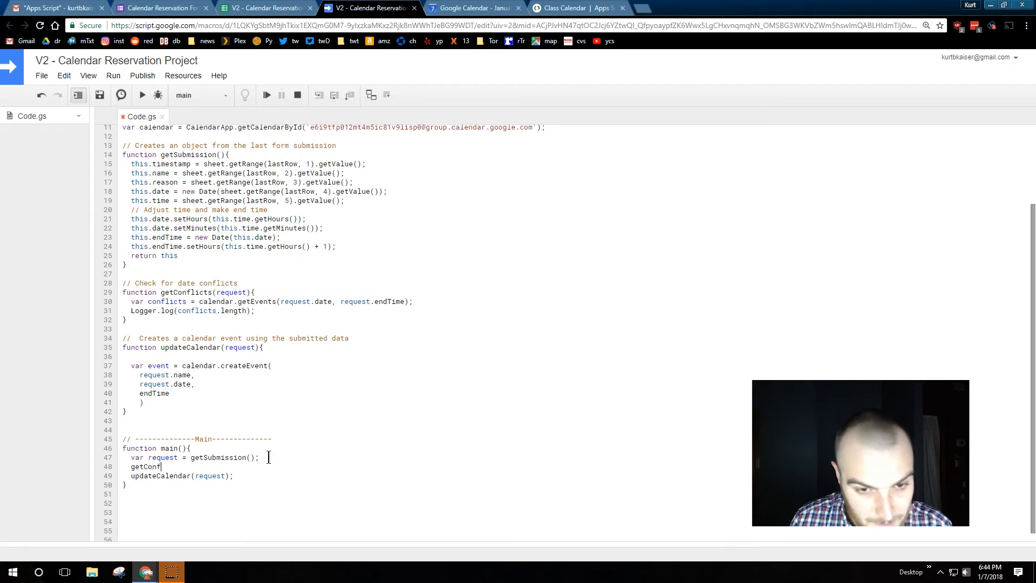
text(licts)
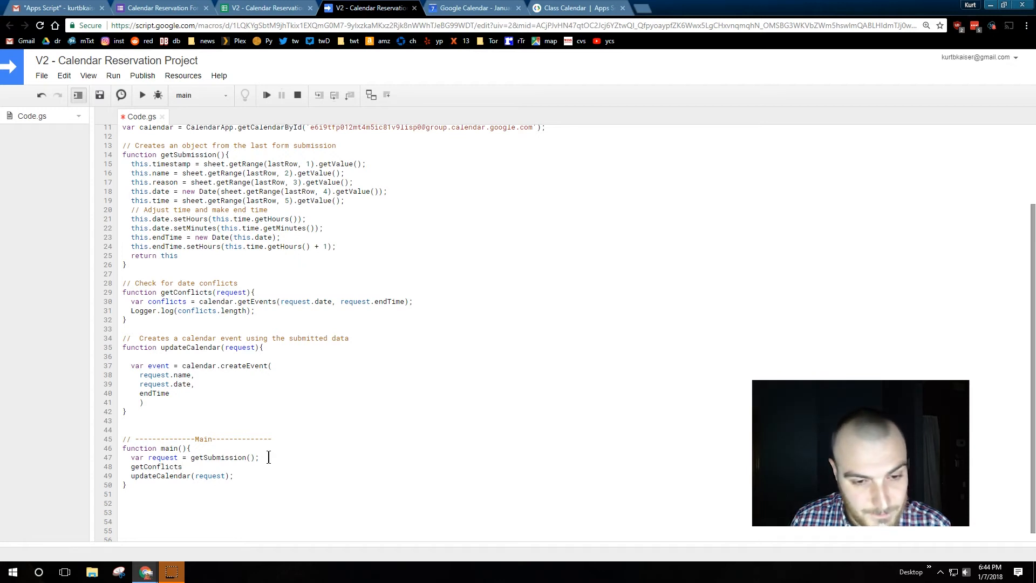
text((requ)
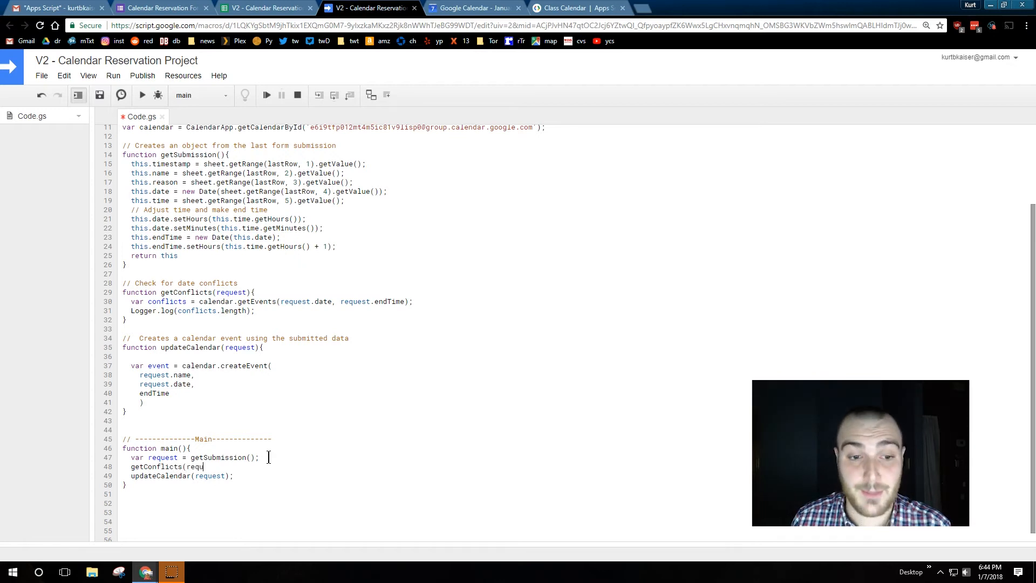
text(est);)
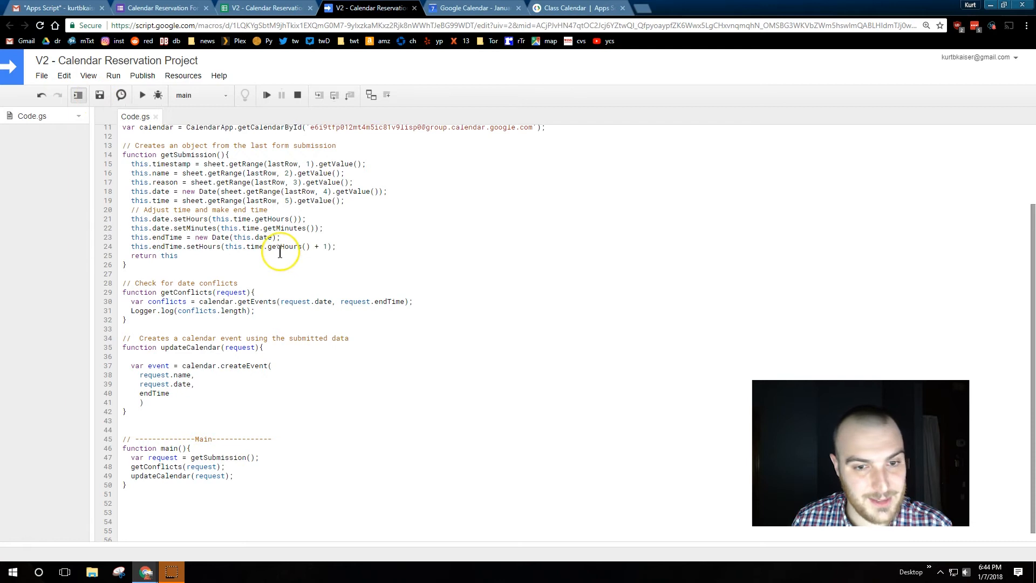
mouse_move(294, 268)
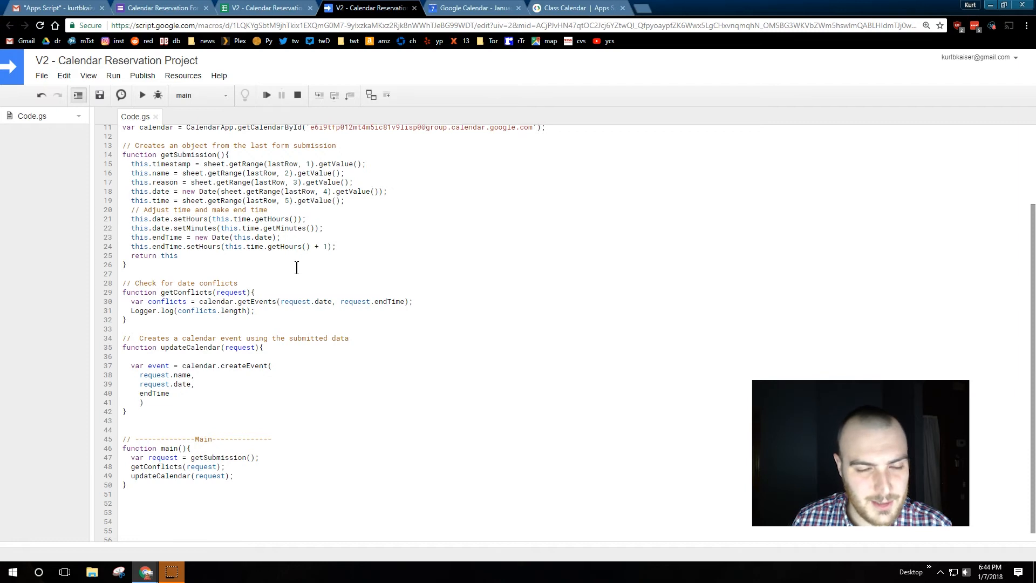
Step: Preview the reservation form and enter the email, name 'Mickey Mouse' and 'Cough'
click(158, 7)
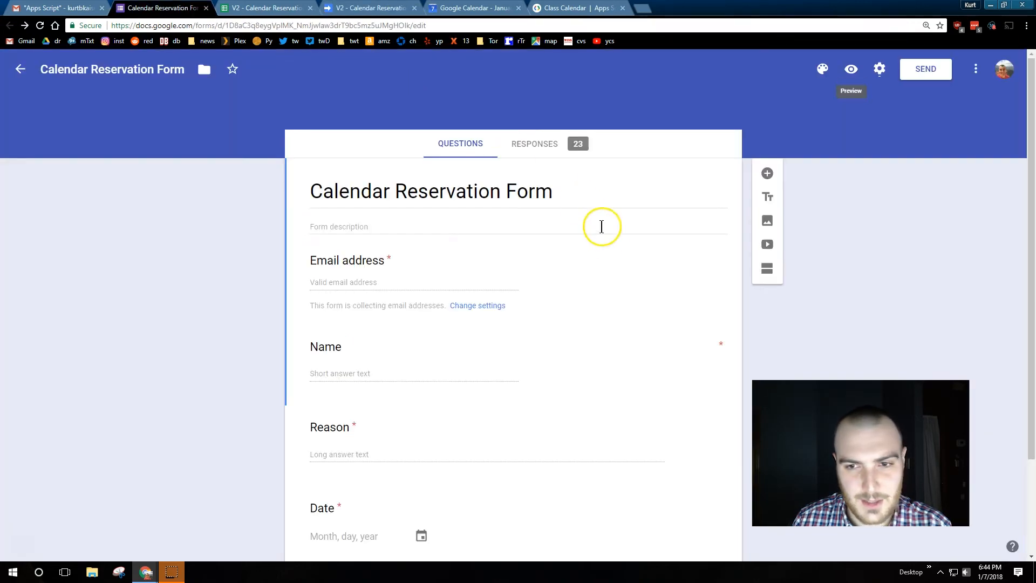
mouse_move(851, 68)
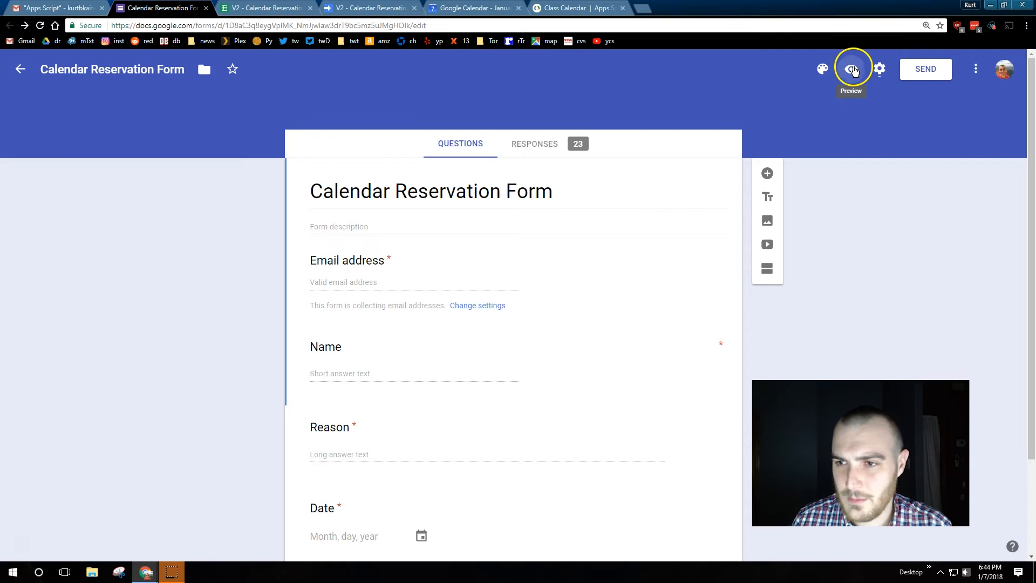
click(851, 69)
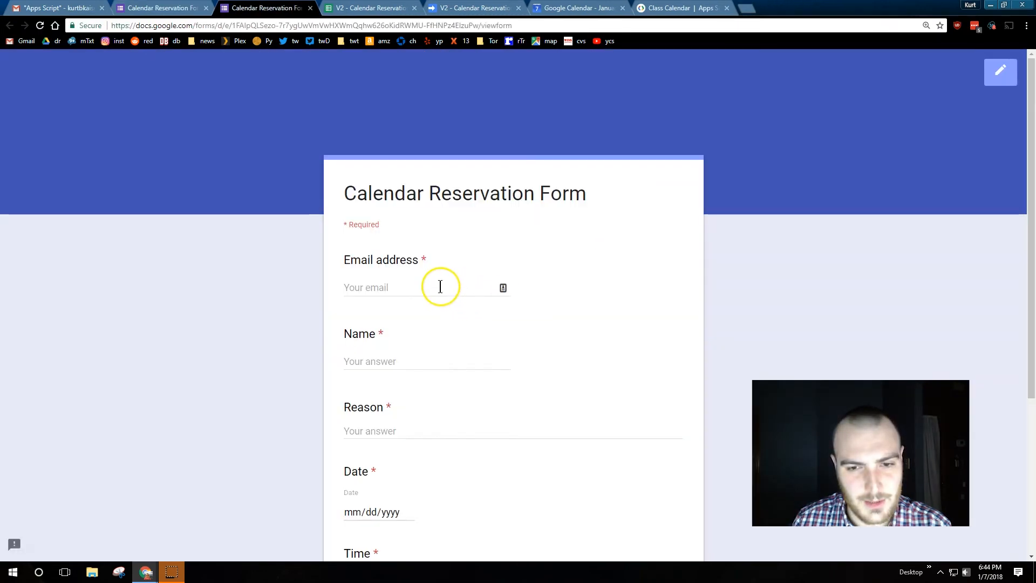
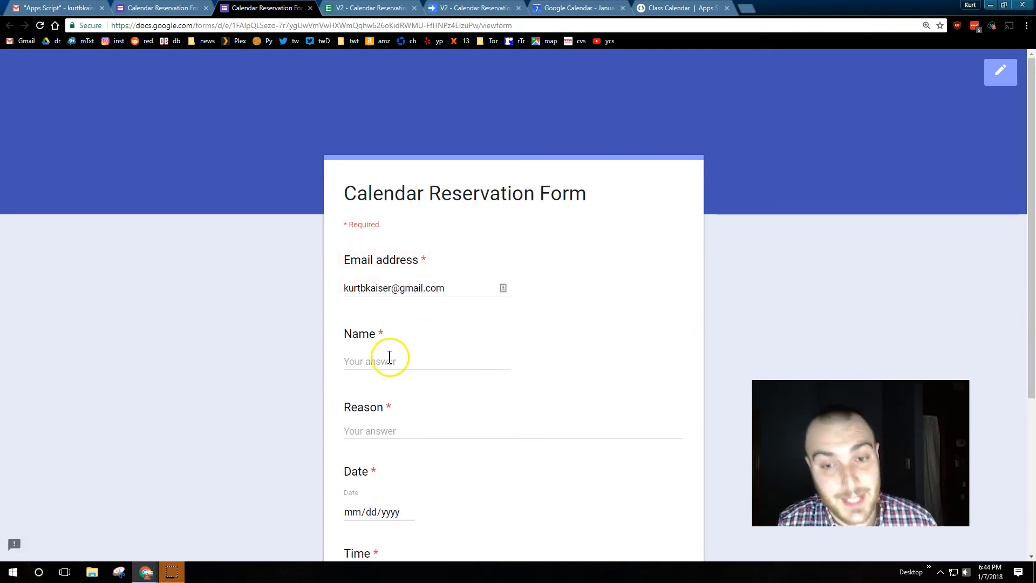
text(Mickey)
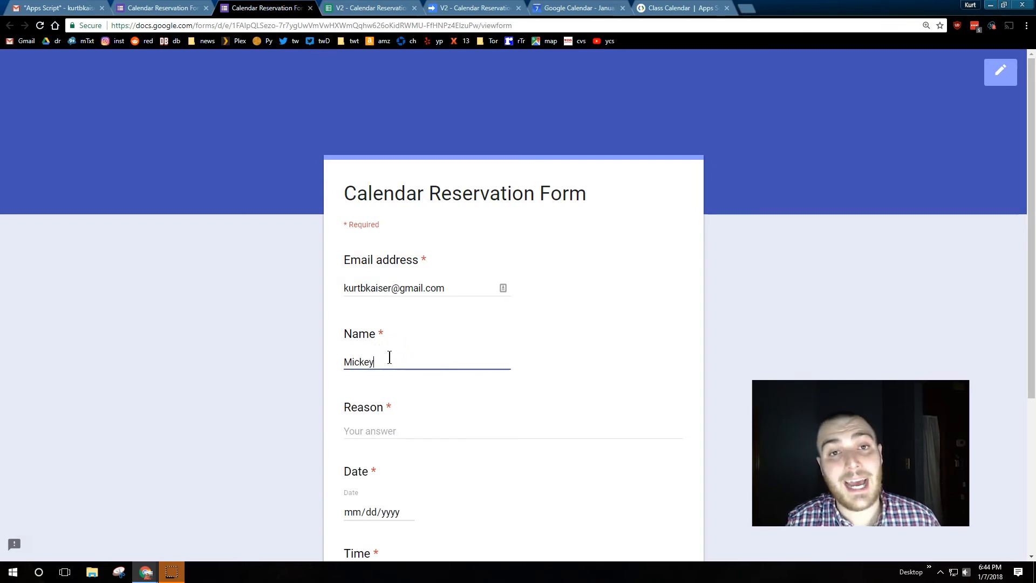
text(Mouse)
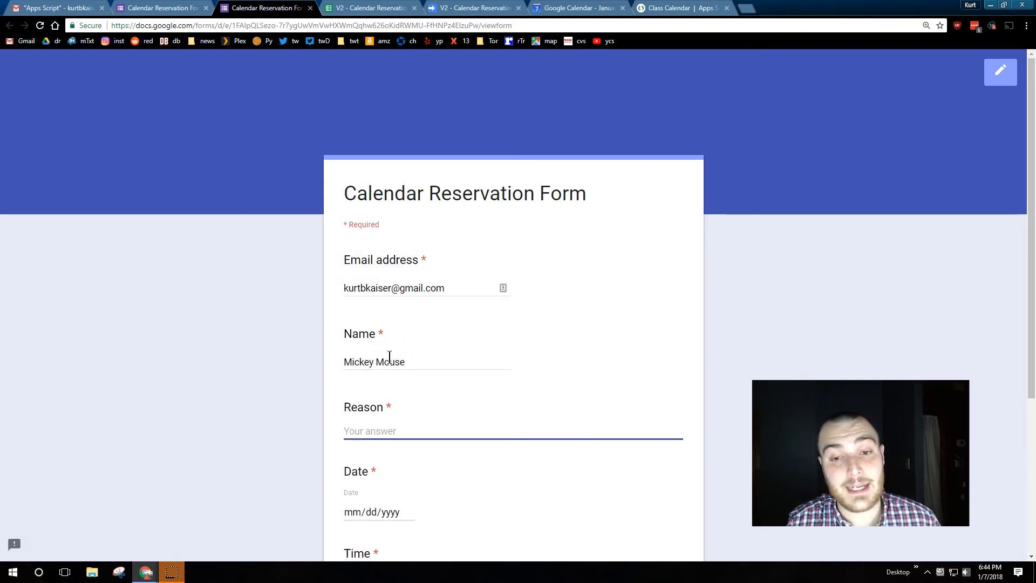
text(Cough)
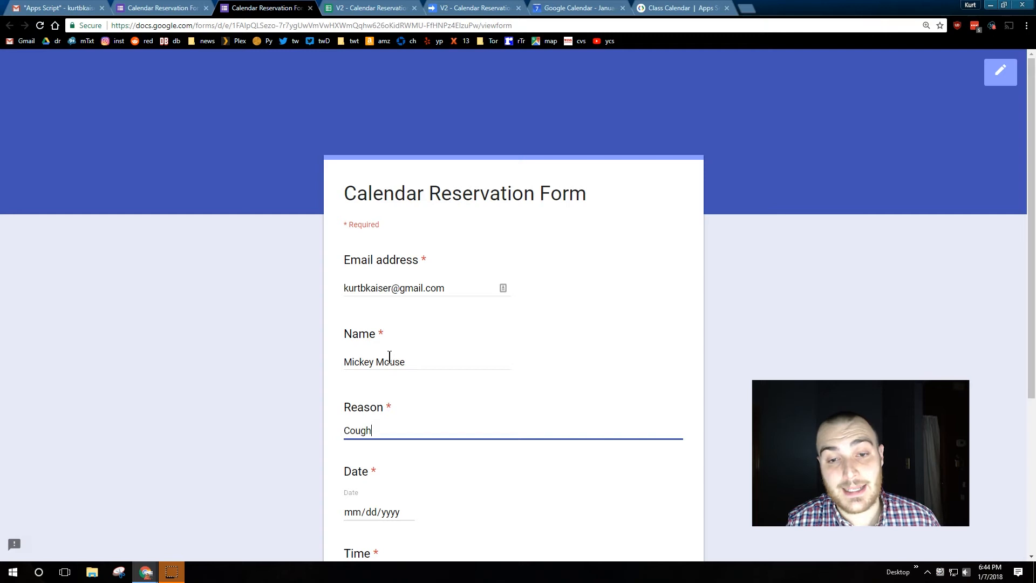
scroll(down, 3)
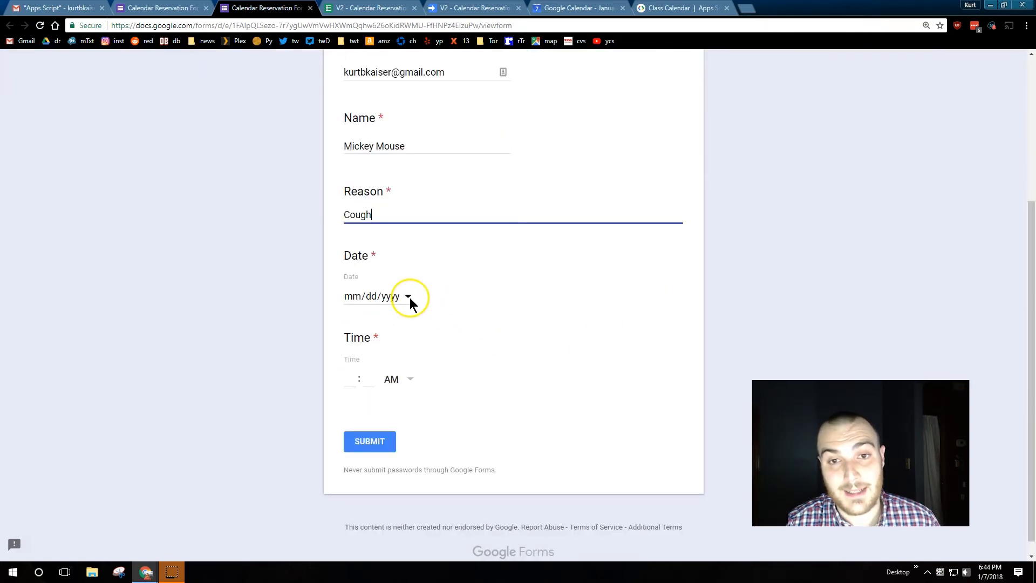
Step: Choose January 17, submit, and check the responses sheet and calendar
click(409, 297)
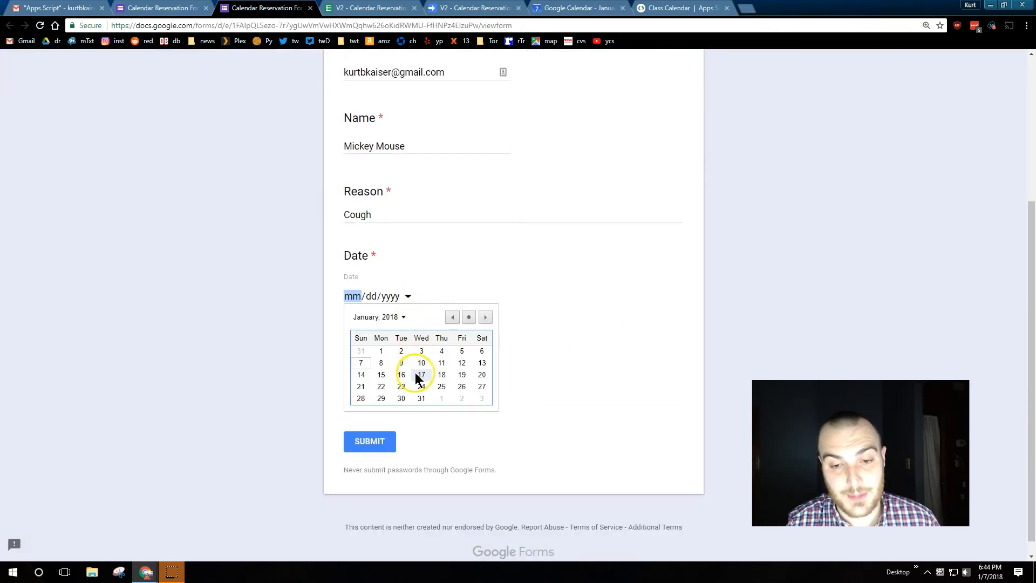
click(421, 375)
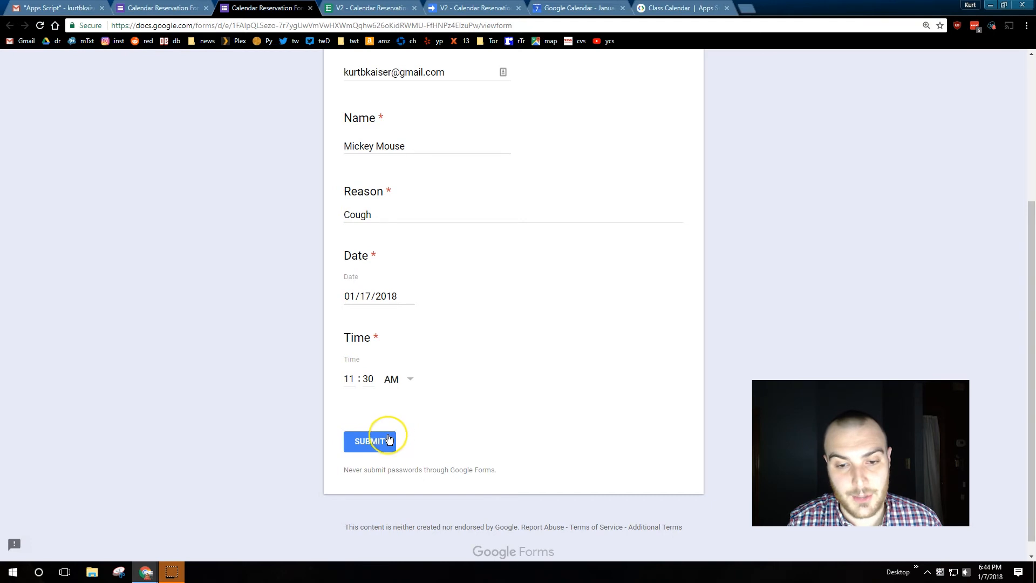
click(369, 441)
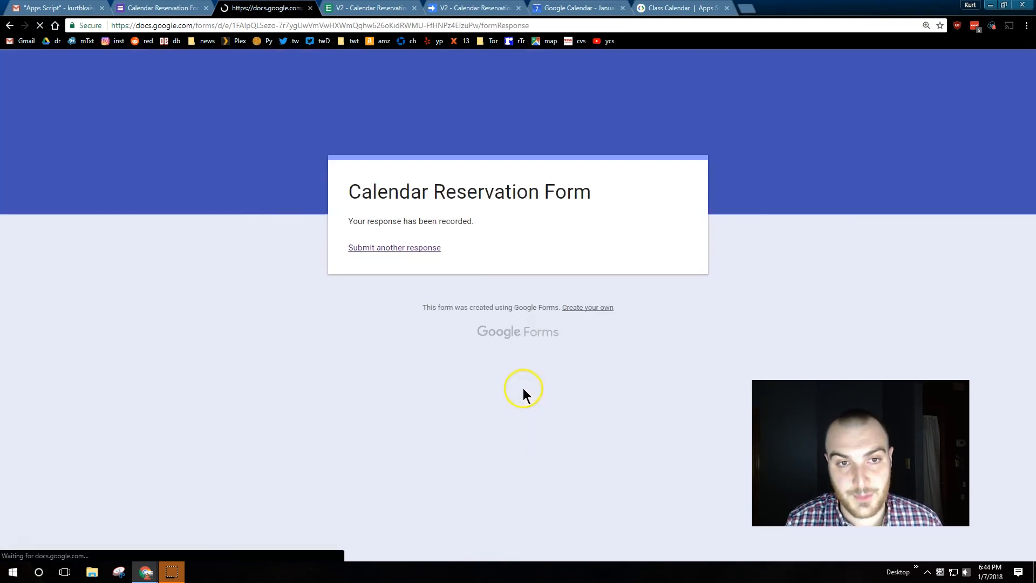
mouse_move(707, 394)
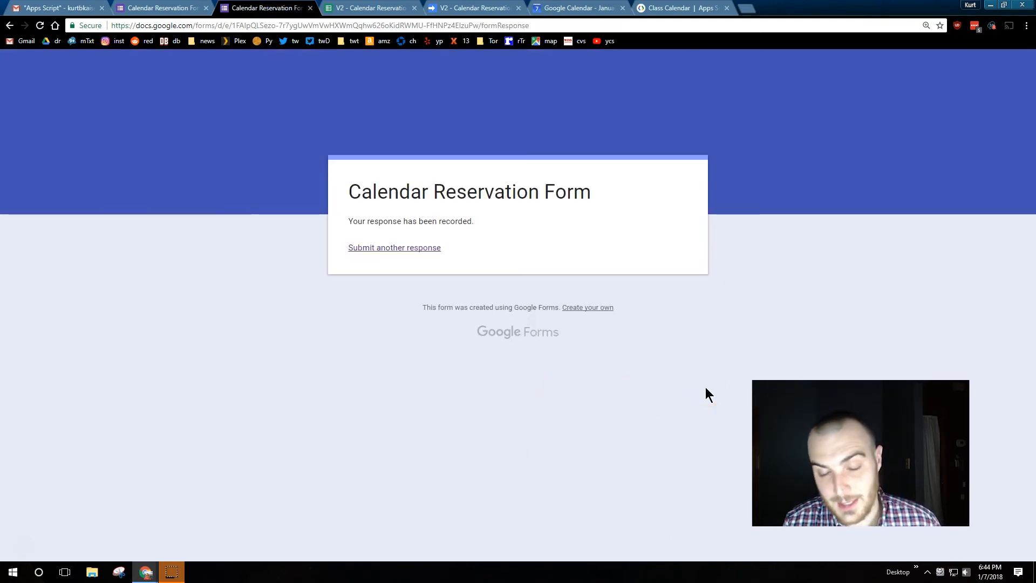
mouse_move(509, 143)
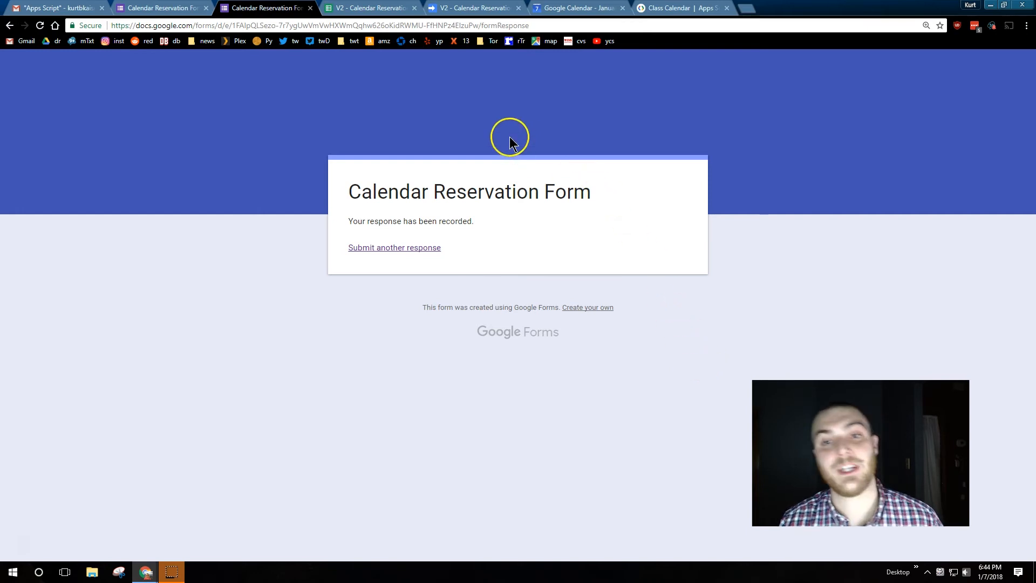
click(367, 8)
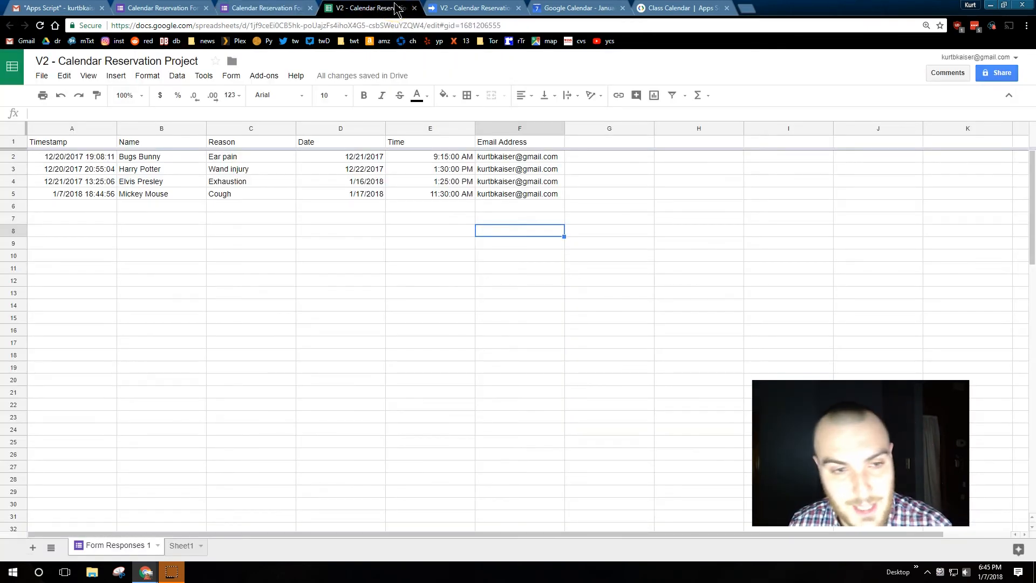
click(577, 7)
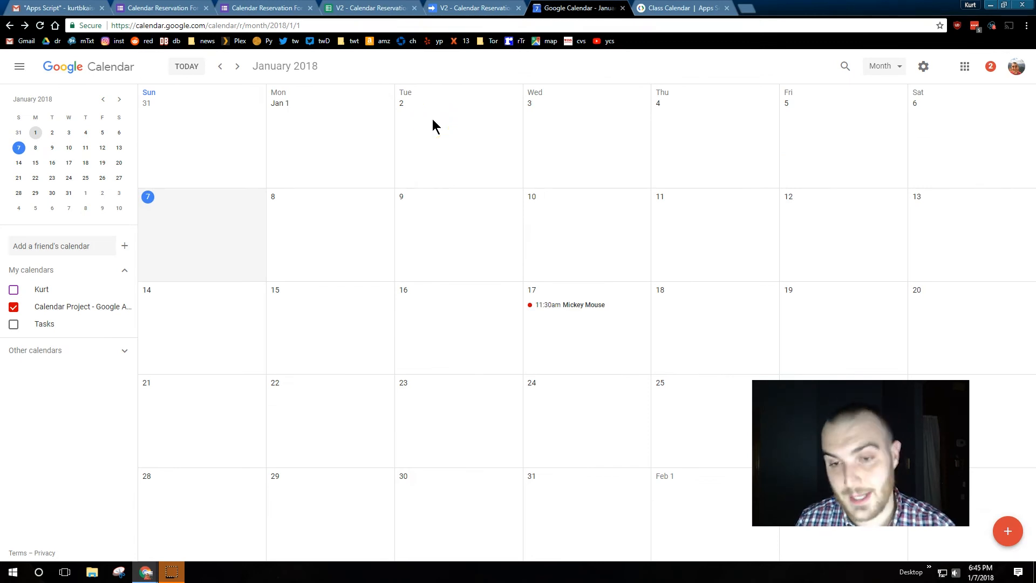
click(473, 8)
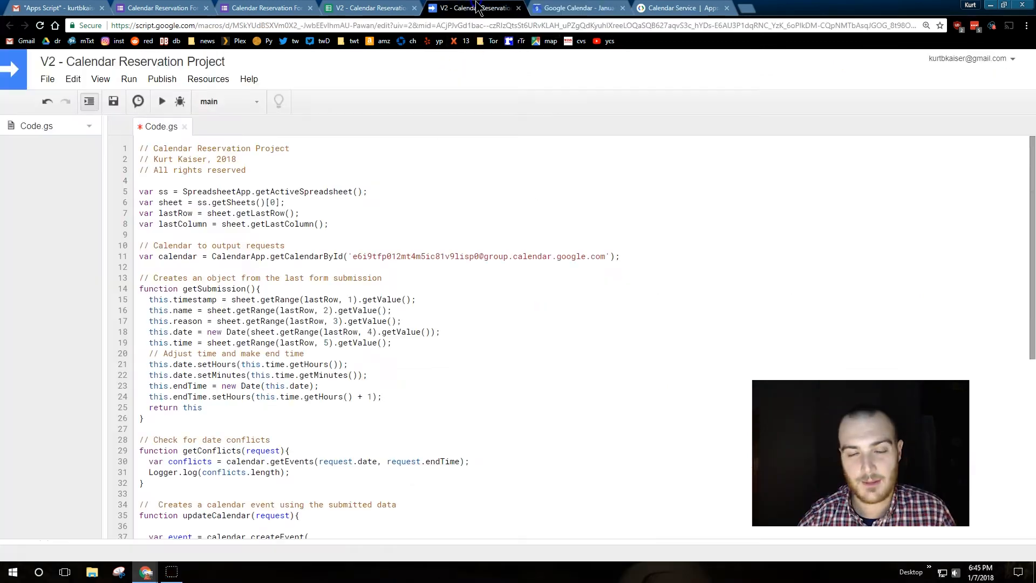
Step: Comment out the updateCalendar(request) call in main with //
scroll(down, 3)
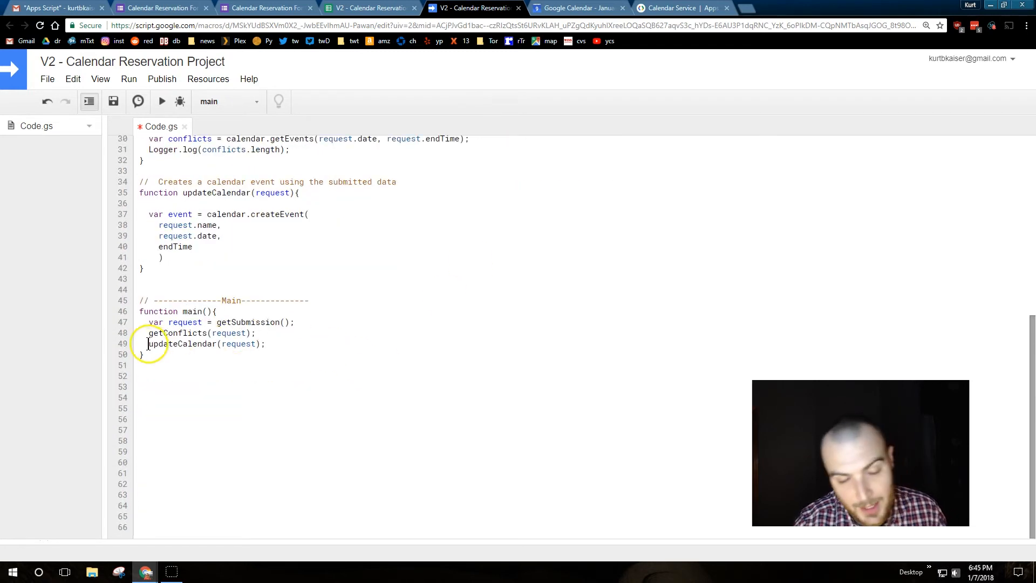
text(//)
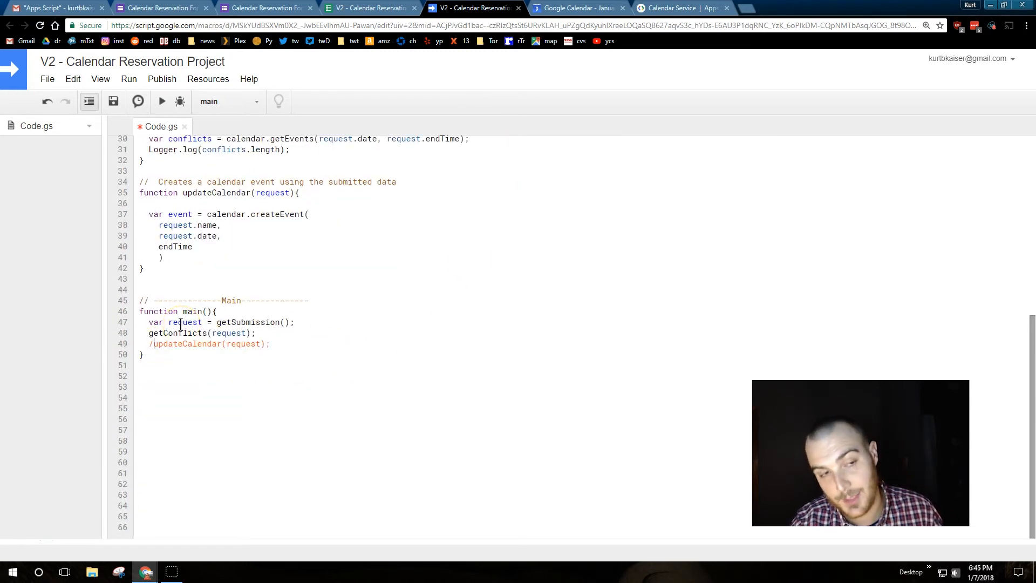
scroll(up, 3)
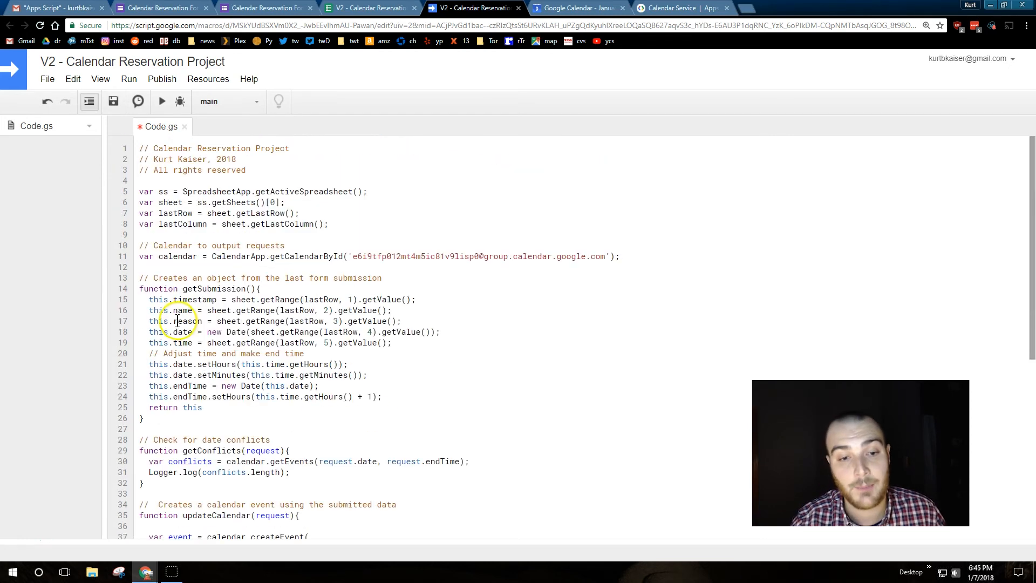
Step: Save and run main, then view the log showing 1.0 conflicts
click(112, 101)
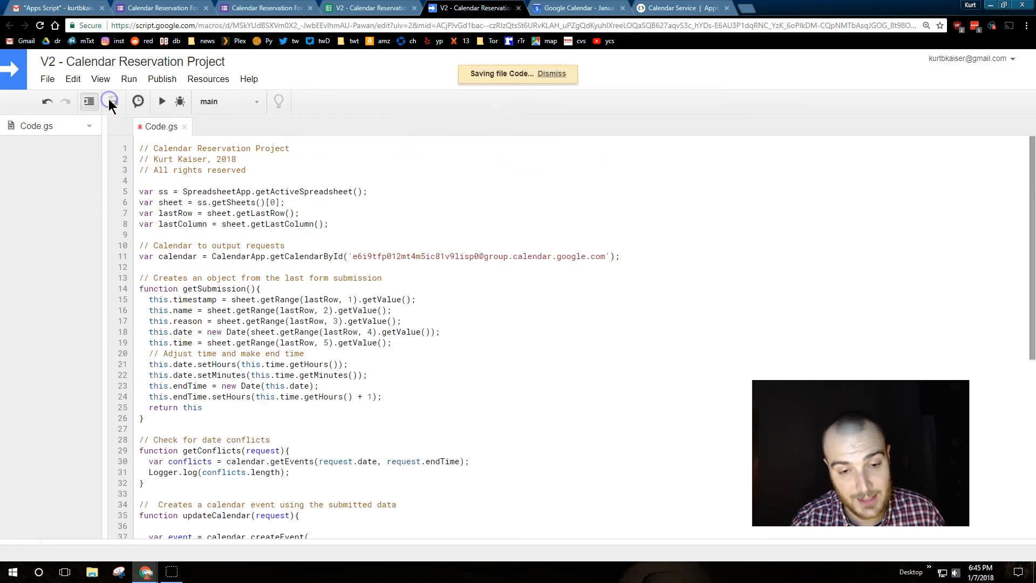
click(108, 101)
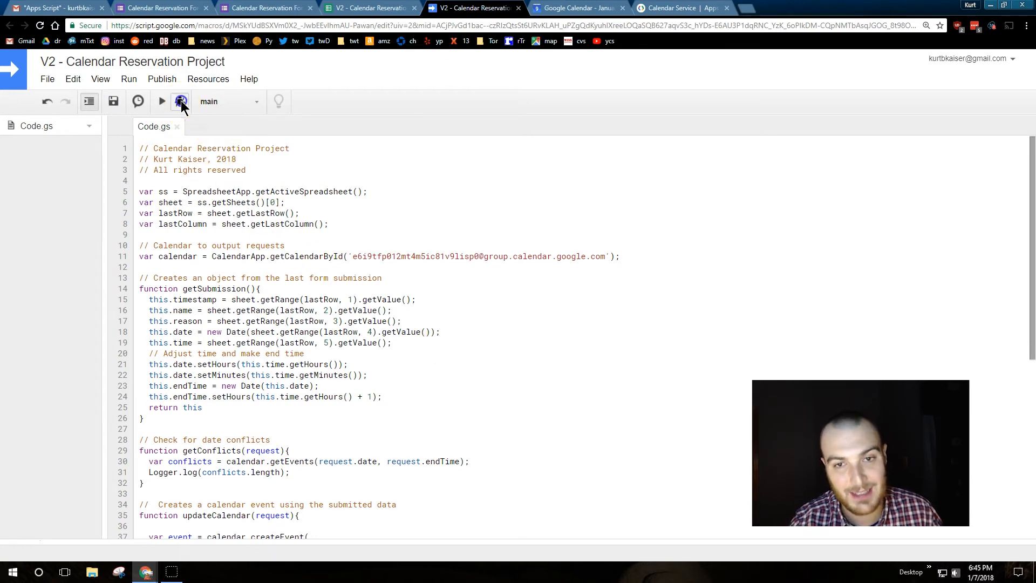
click(181, 101)
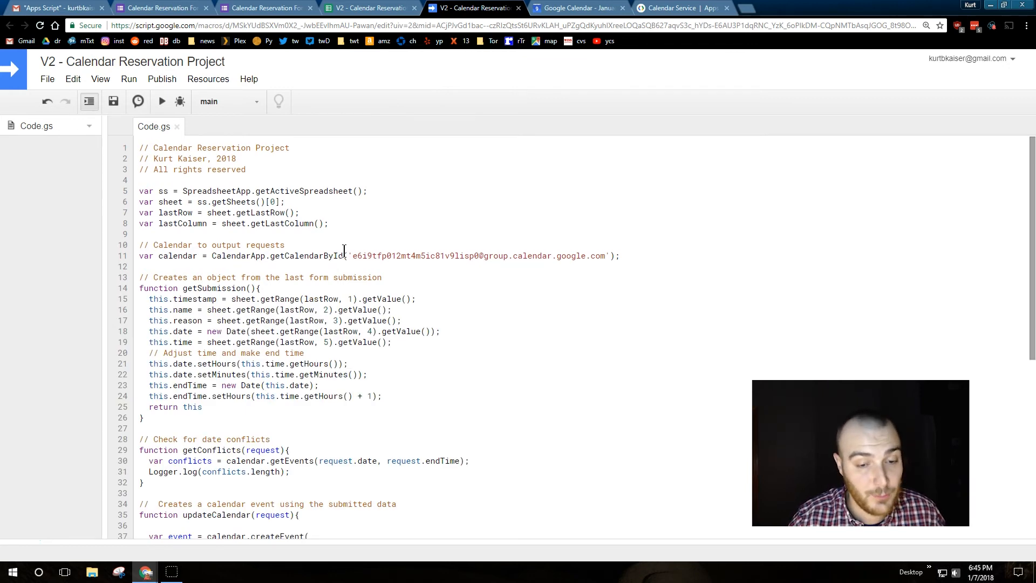
click(100, 78)
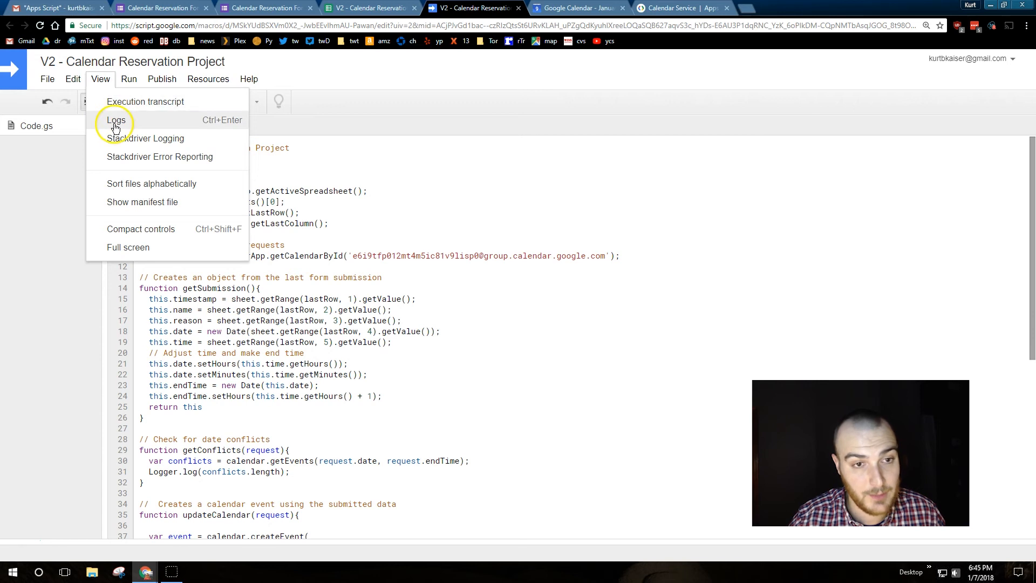
click(116, 120)
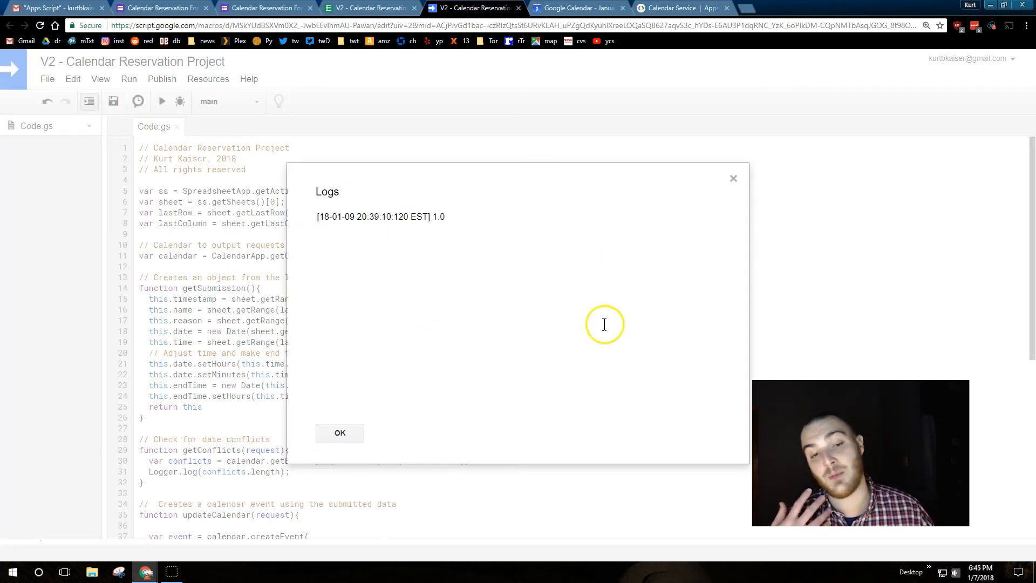
click(340, 433)
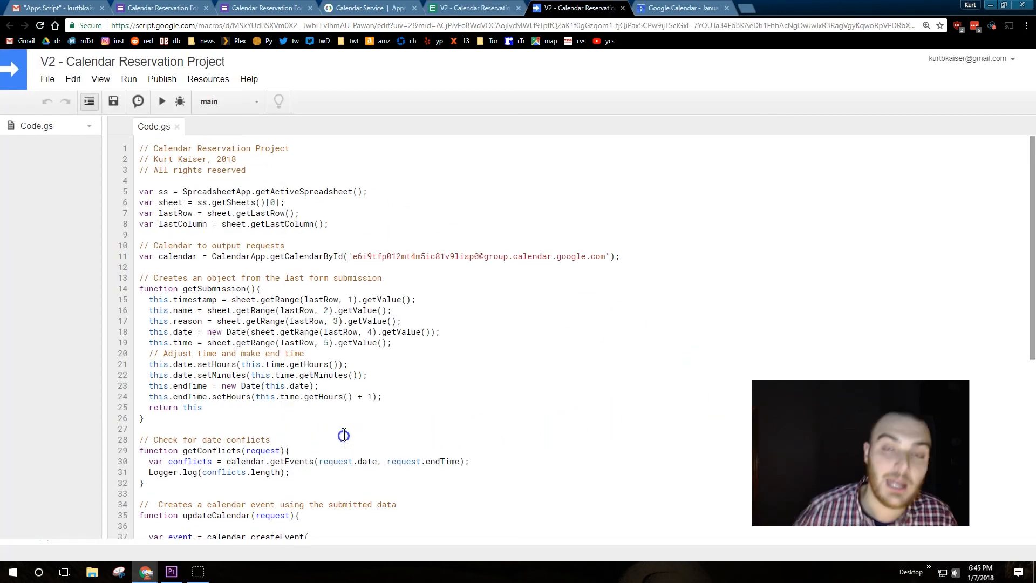
scroll(down, 3)
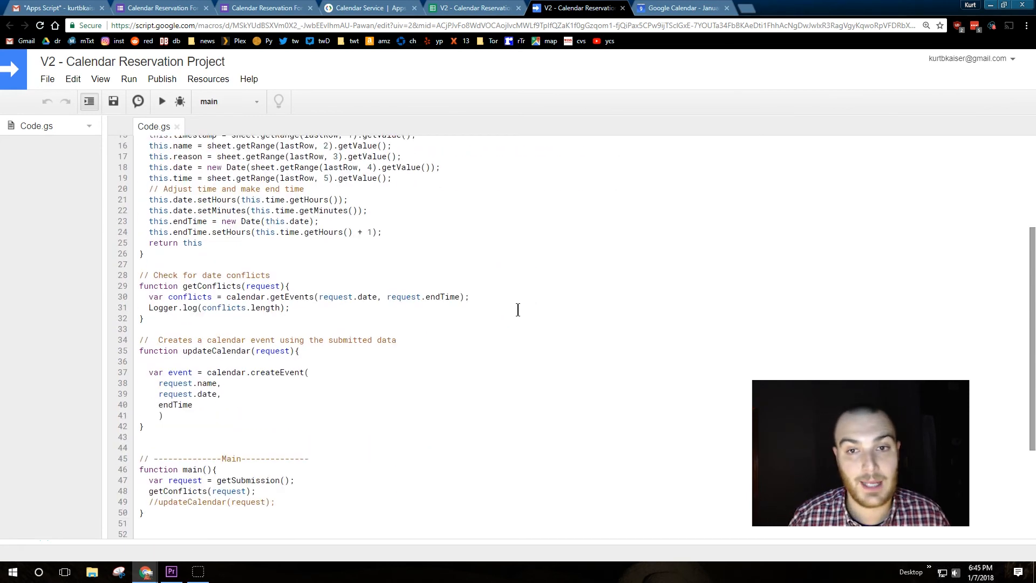
Step: Remove the // so main calls updateCalendar(request) again
scroll(down, 3)
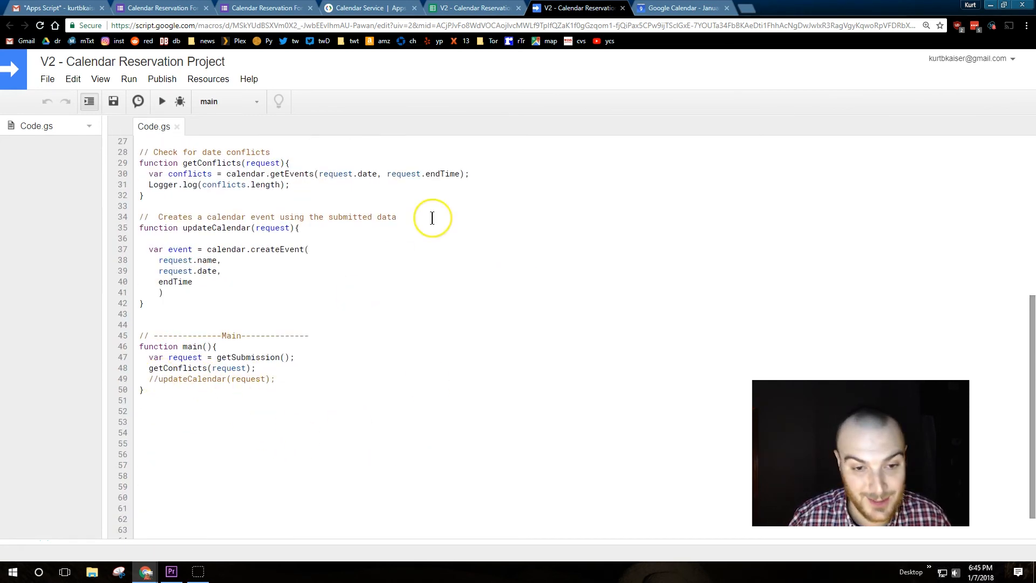
click(154, 379)
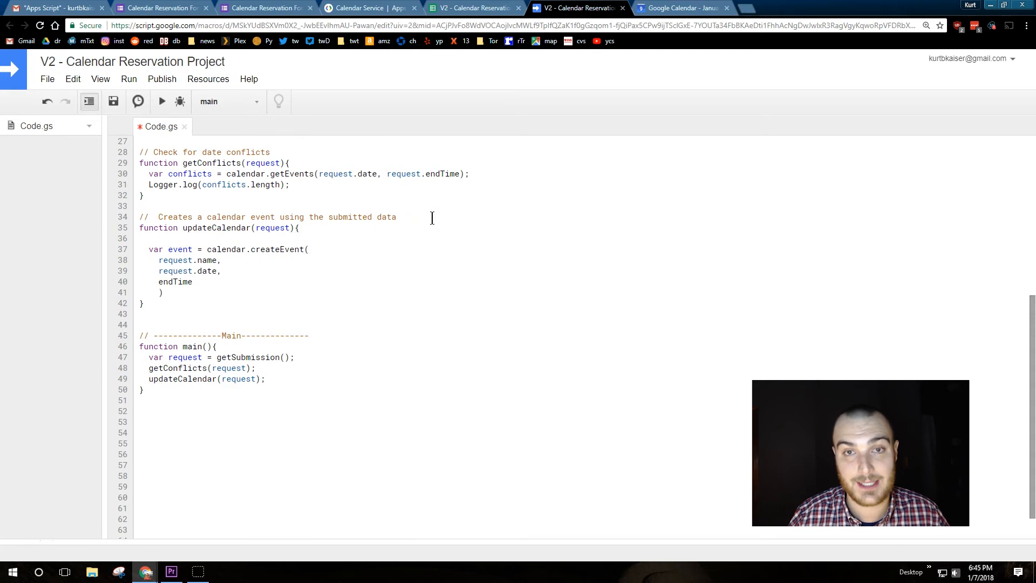
scroll(up, 3)
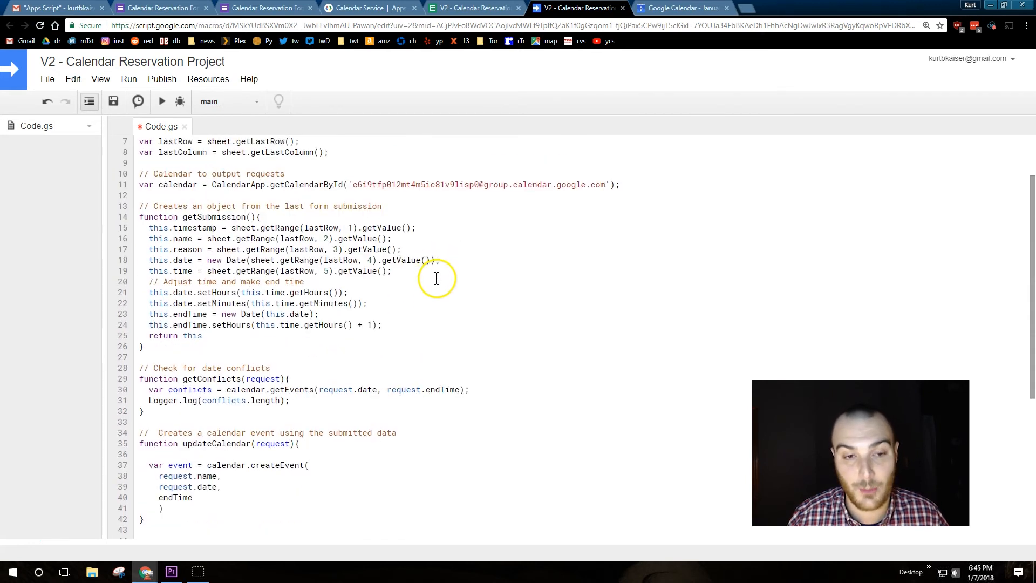
scroll(down, 3)
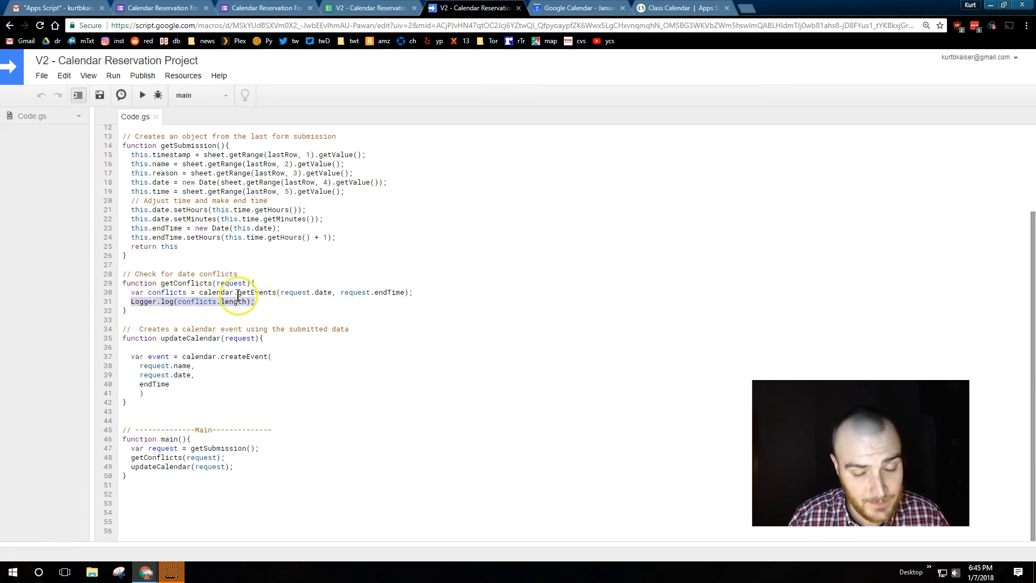
Step: Make getConflicts return conflicts.length and prefix main's getConflicts call with if
text(return conflic)
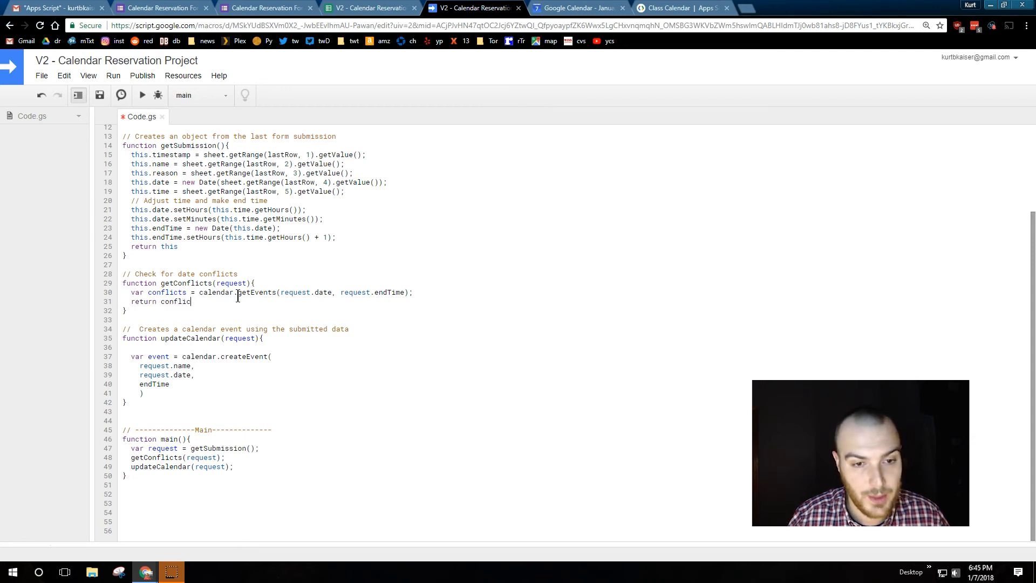
text(ts)
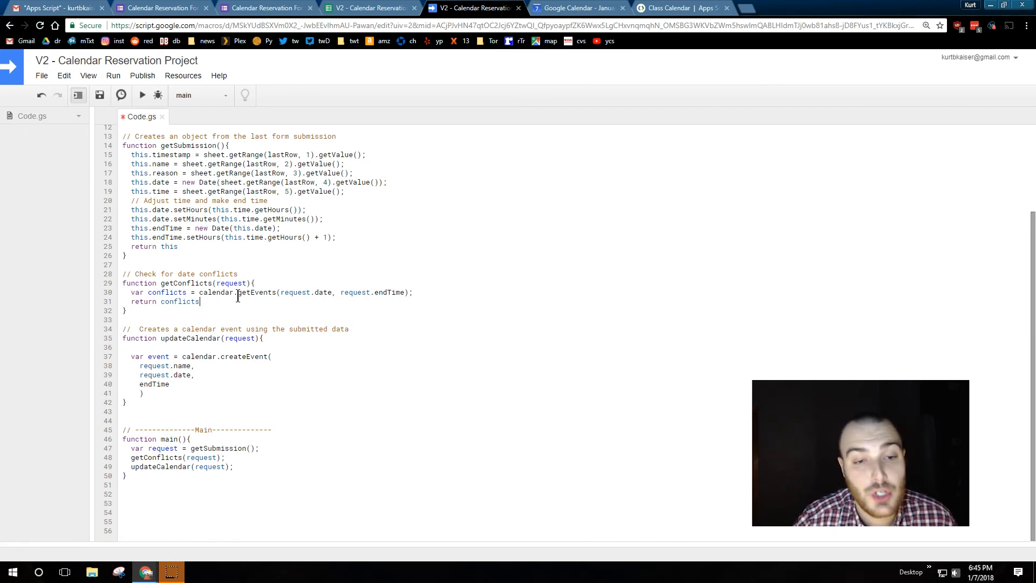
text(.)
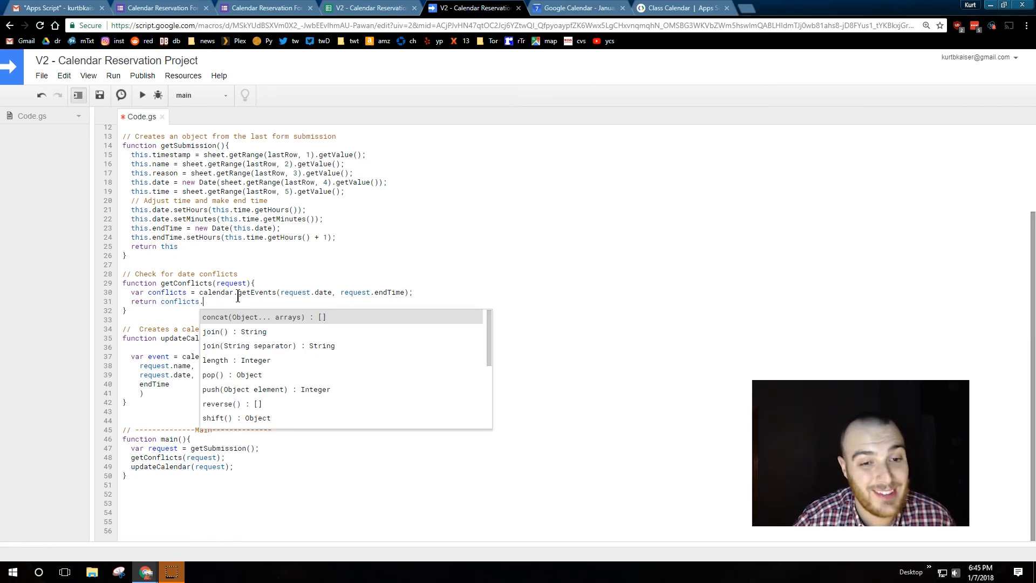
text(length;)
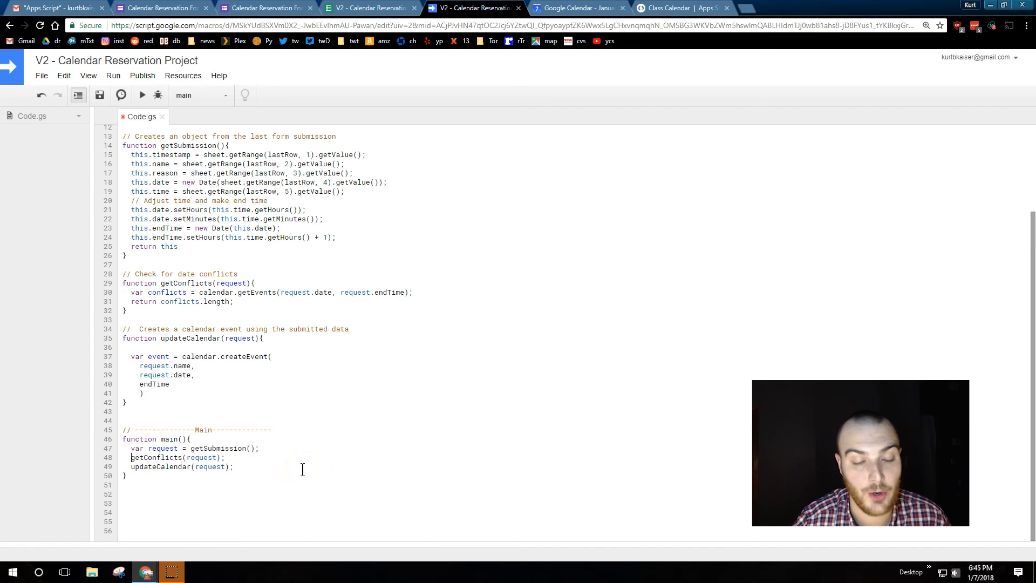
text(if)
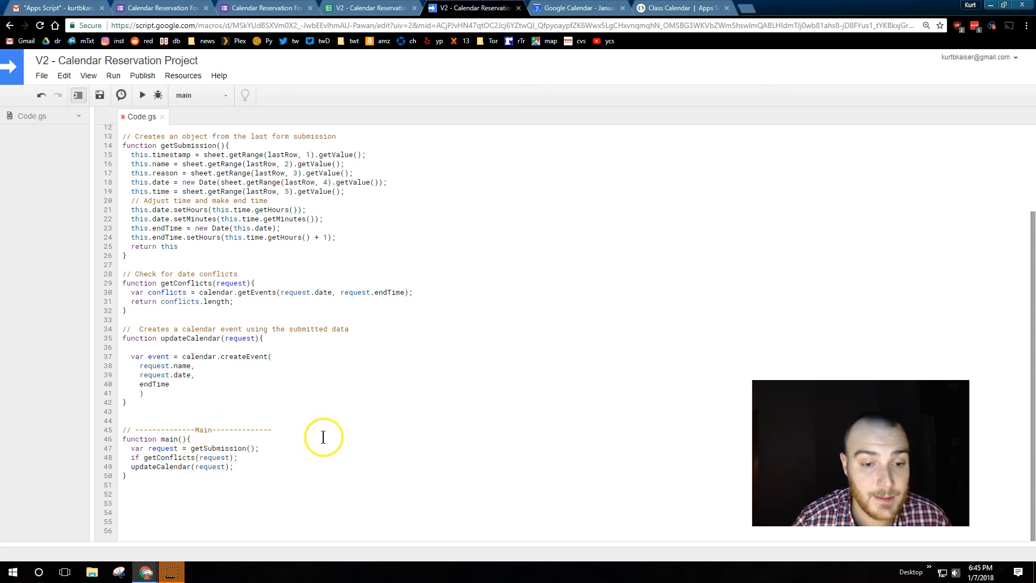
Step: Zoom in, write if (getConflicts(request) > 1), and move updateCalendar(request) inside its braces
click(1025, 26)
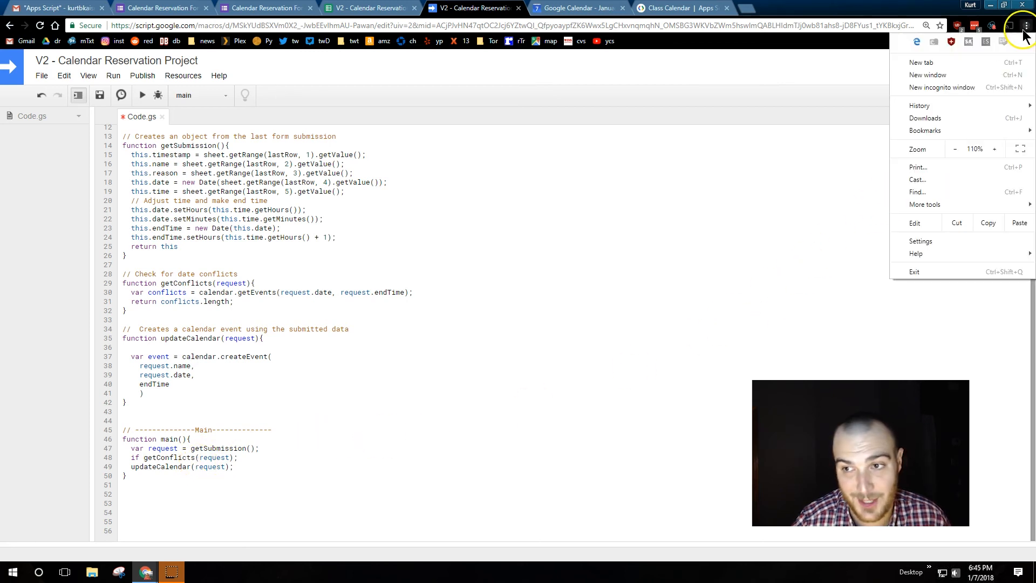
click(994, 149)
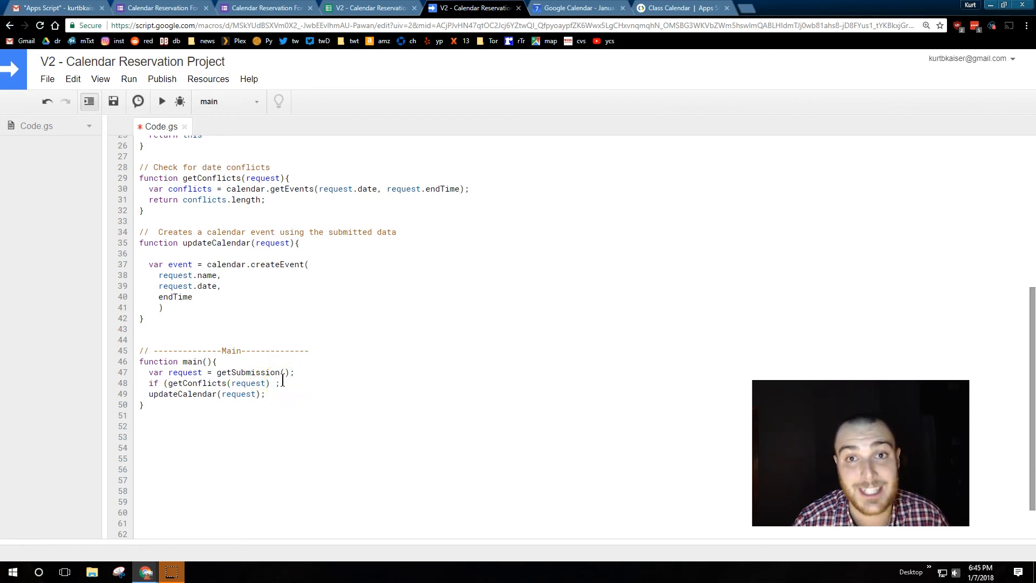
text(> 1){)
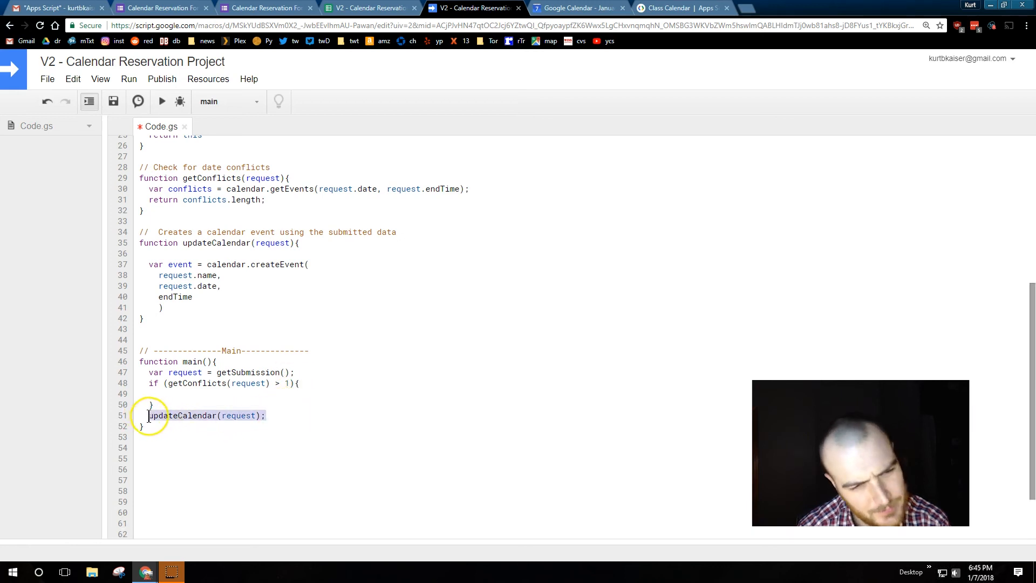
right_click(192, 416)
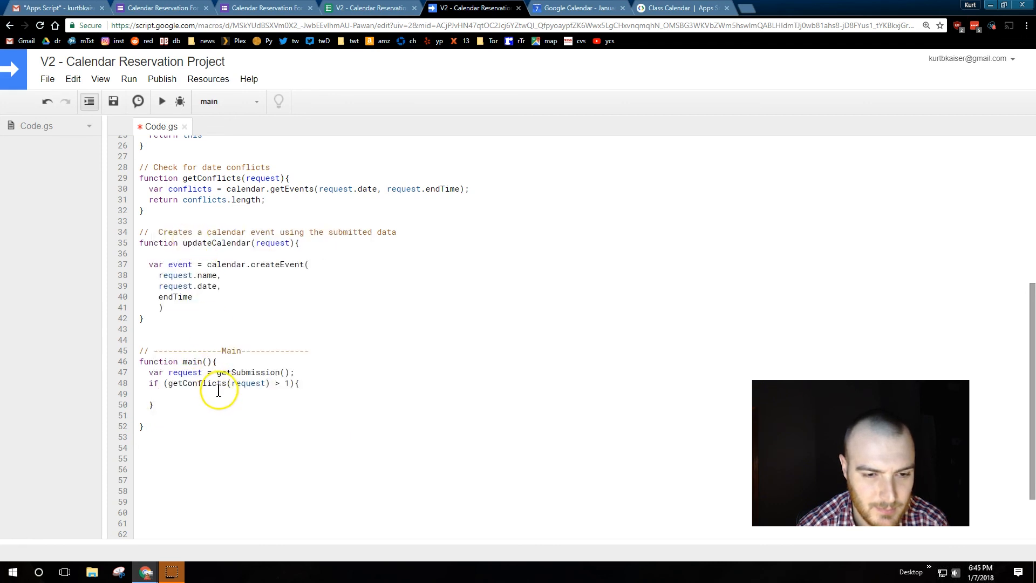
right_click(218, 393)
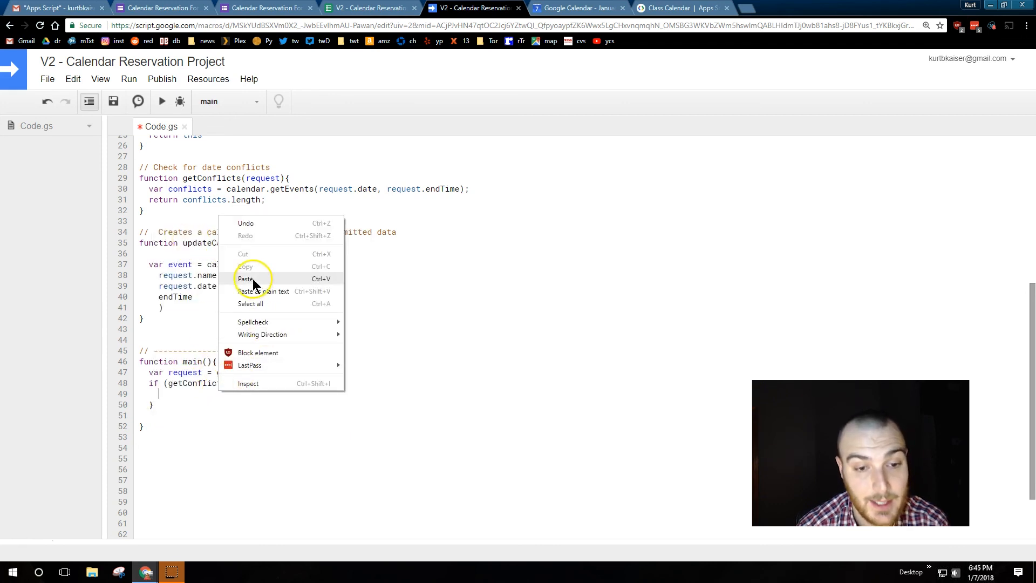
click(246, 279)
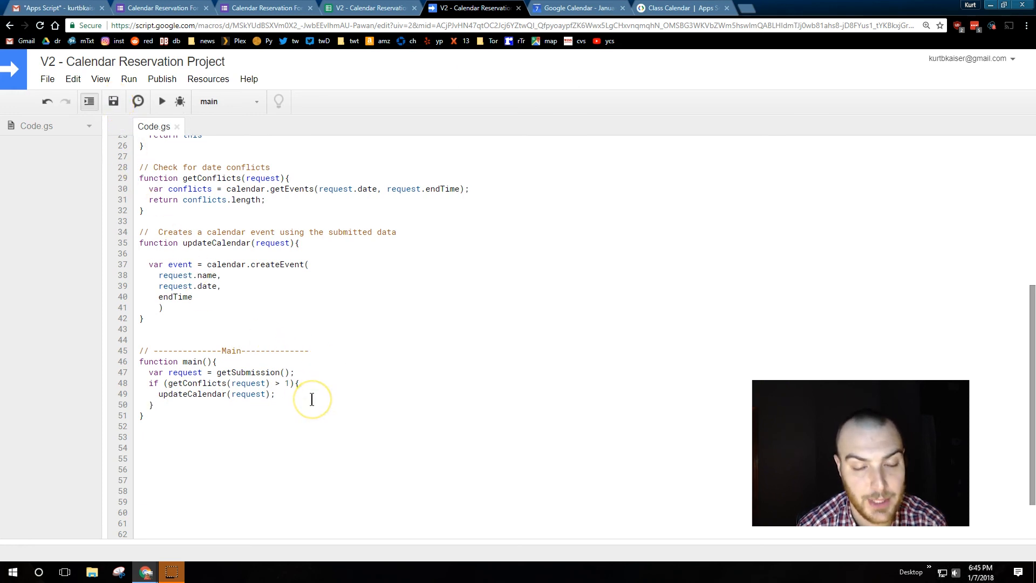
mouse_move(291, 372)
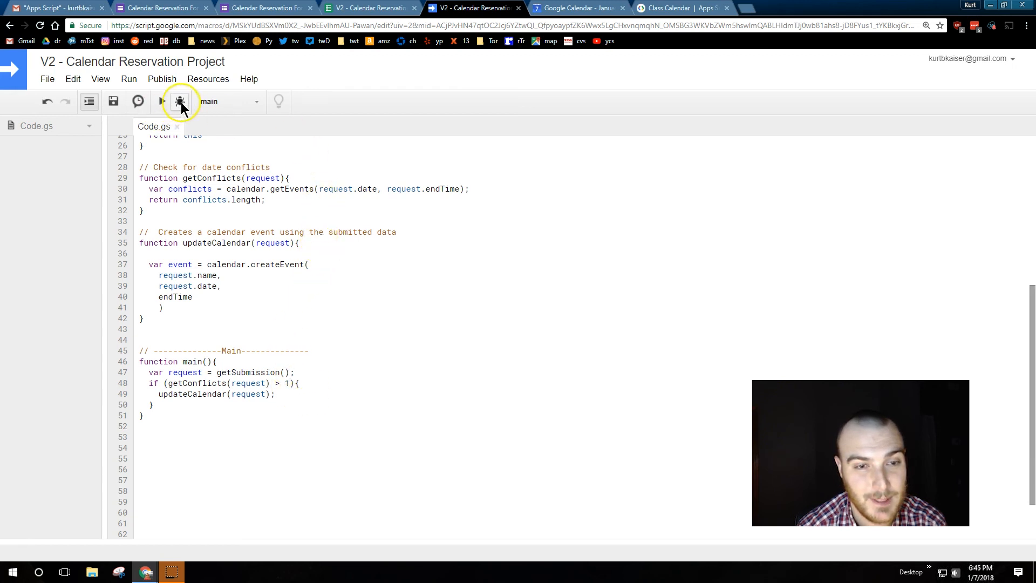
Step: Run main and check January 2018 for the single Mickey Mouse event
click(180, 101)
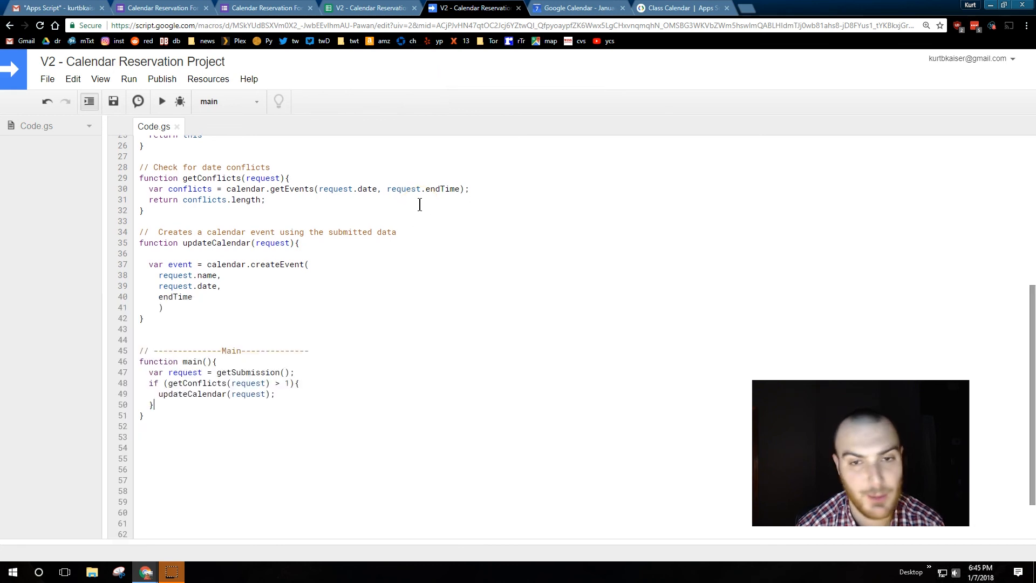
mouse_move(580, 8)
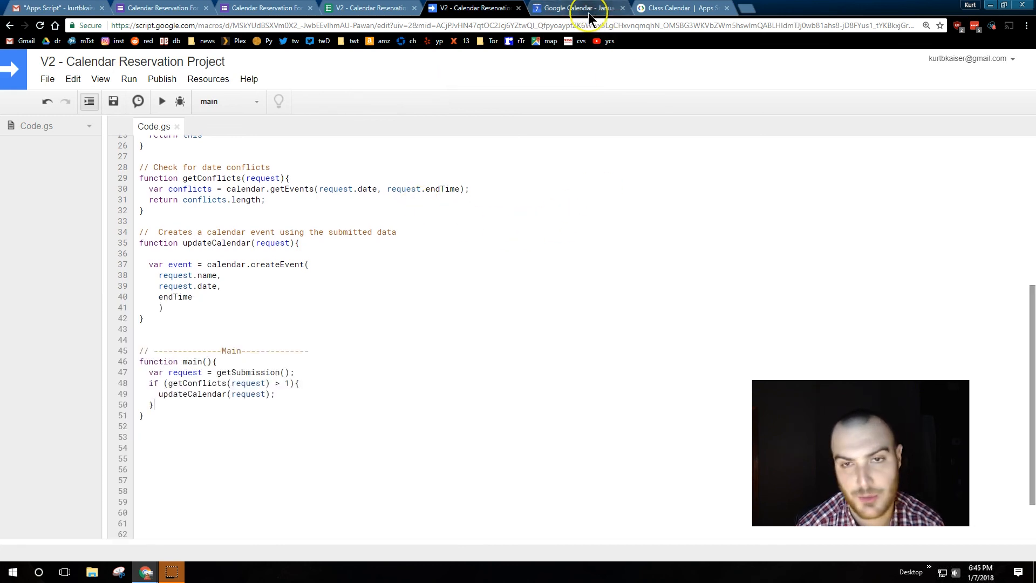
click(580, 8)
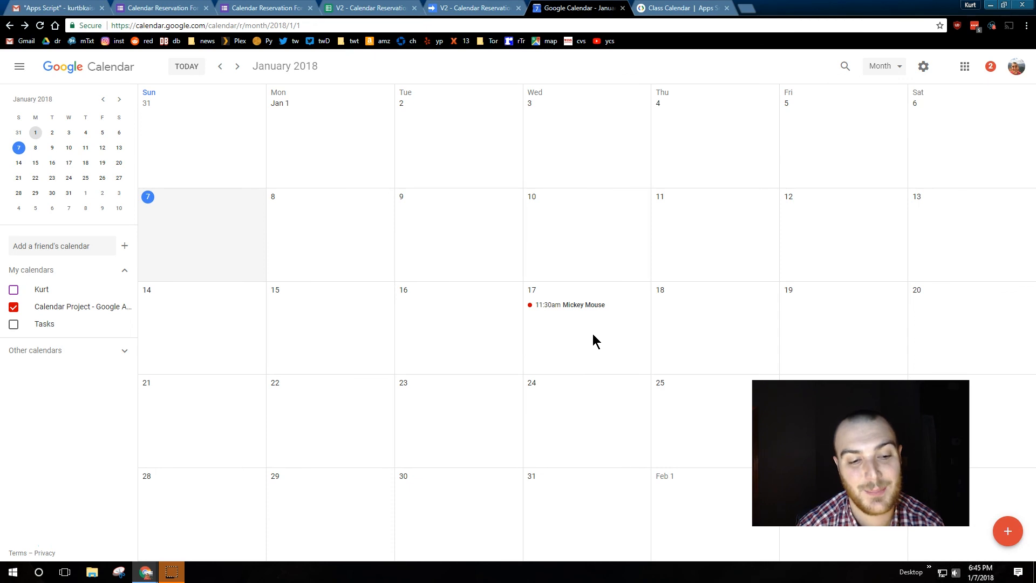
mouse_move(448, 15)
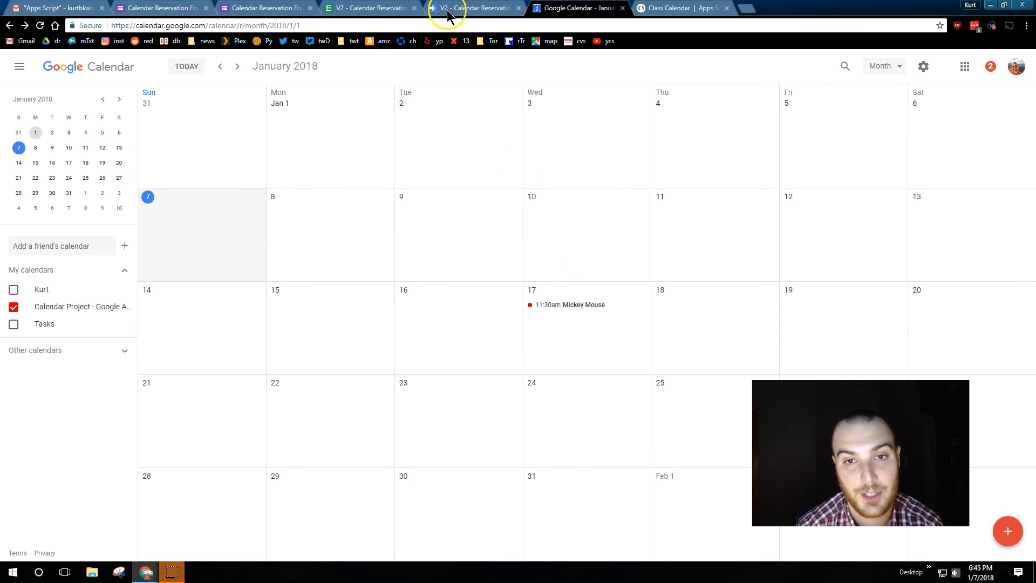
mouse_move(473, 7)
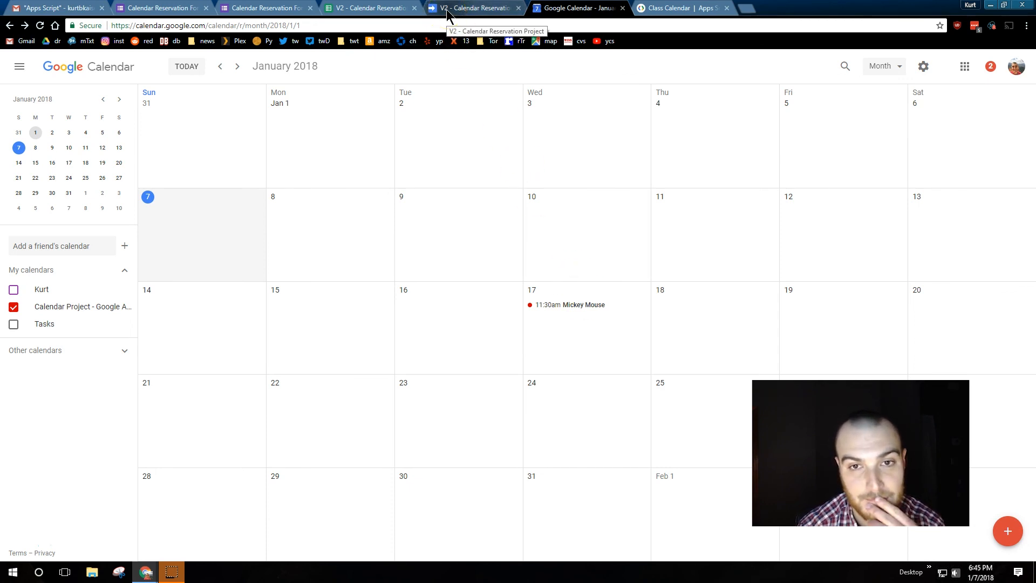
Step: Comment out main's if check and closing brace around updateCalendar(request), then save
click(473, 8)
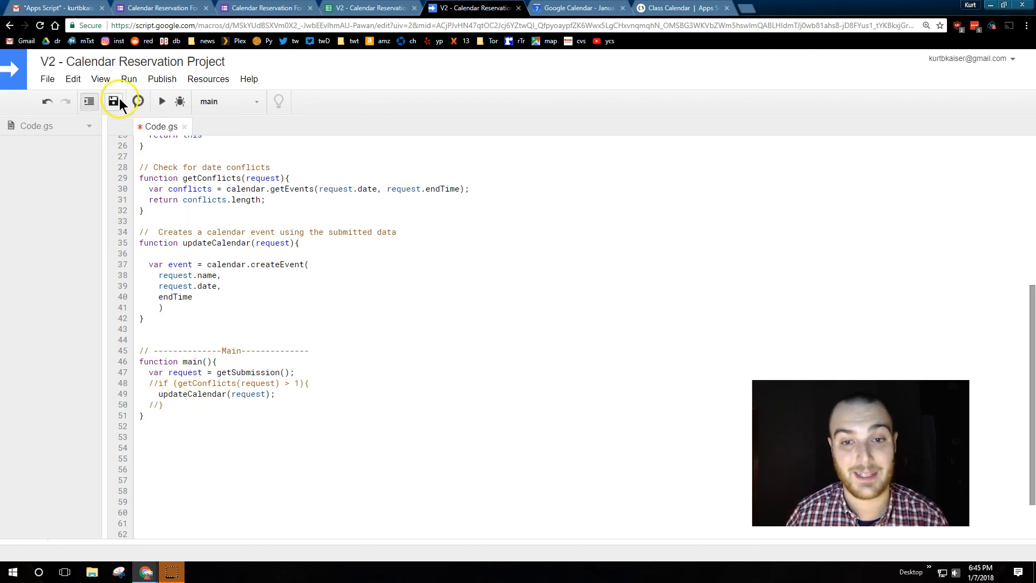
click(112, 101)
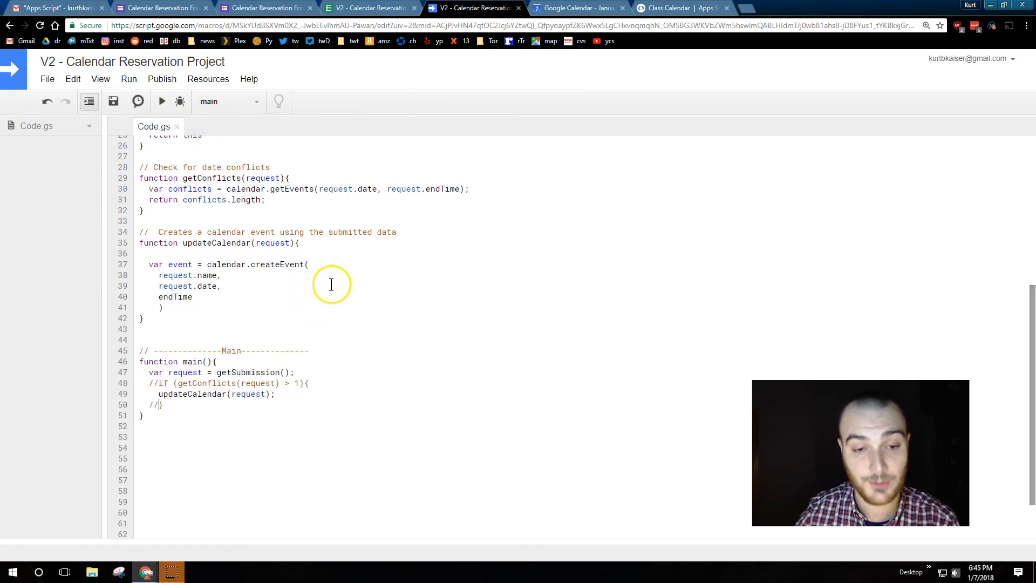
mouse_move(497, 286)
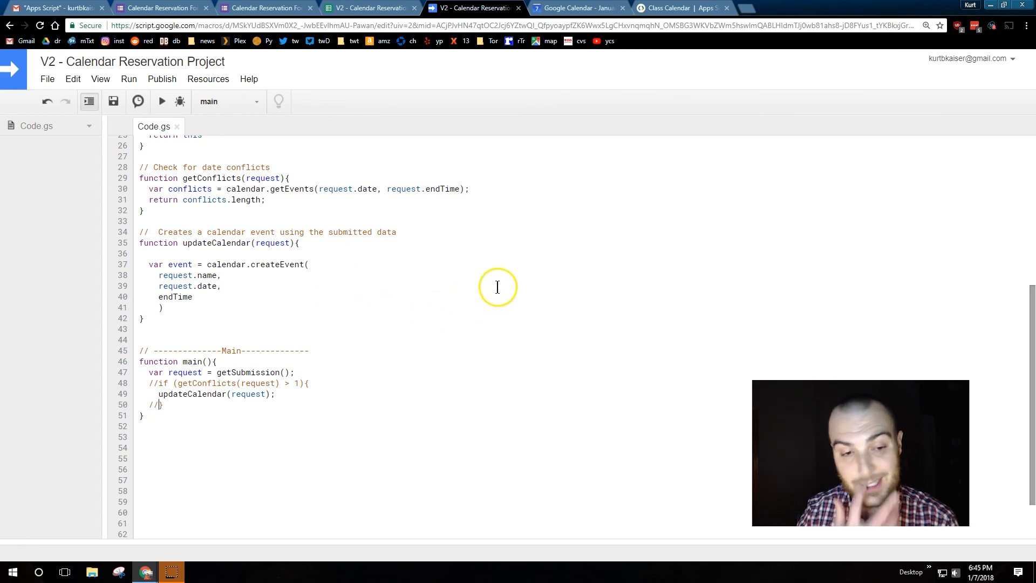
mouse_move(581, 8)
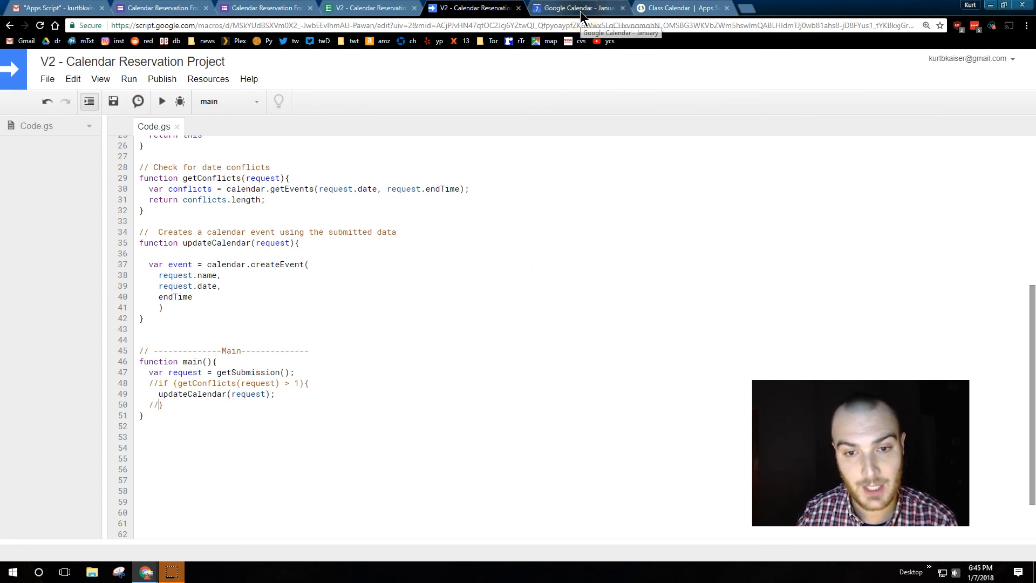
Step: Delete the second Mickey Mouse event on January 17, then return to the V2 script
click(578, 8)
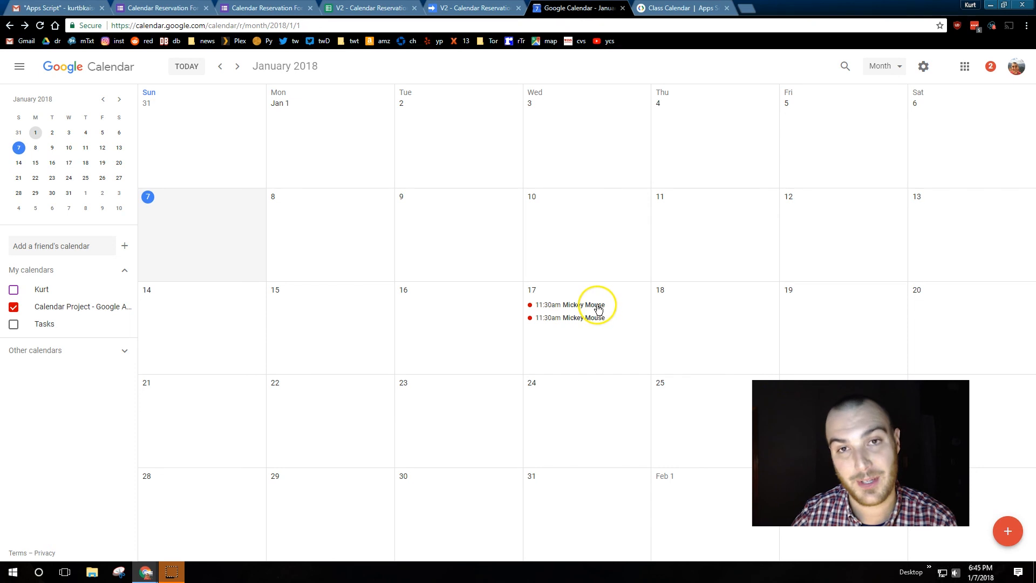
mouse_move(598, 333)
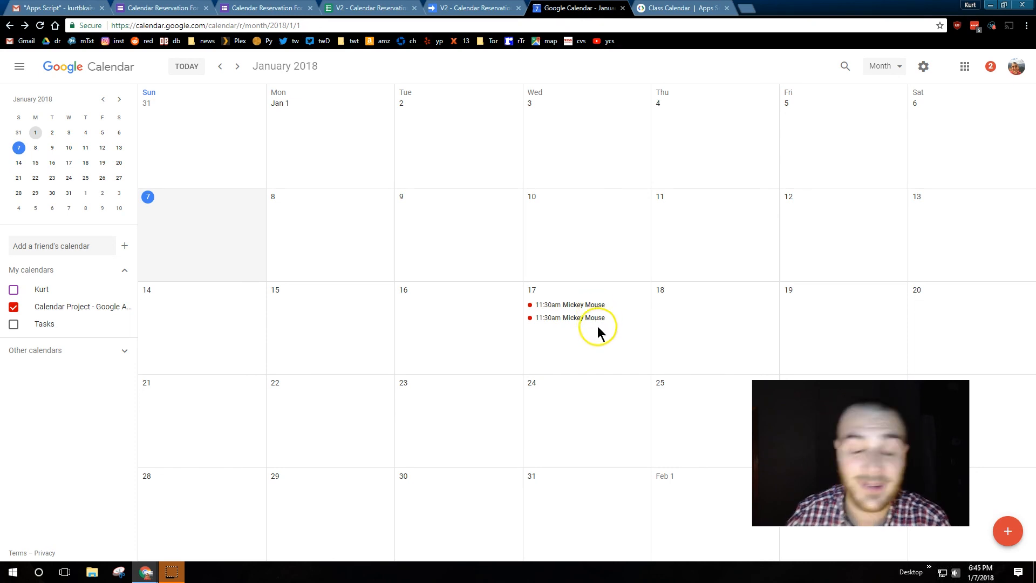
mouse_move(598, 332)
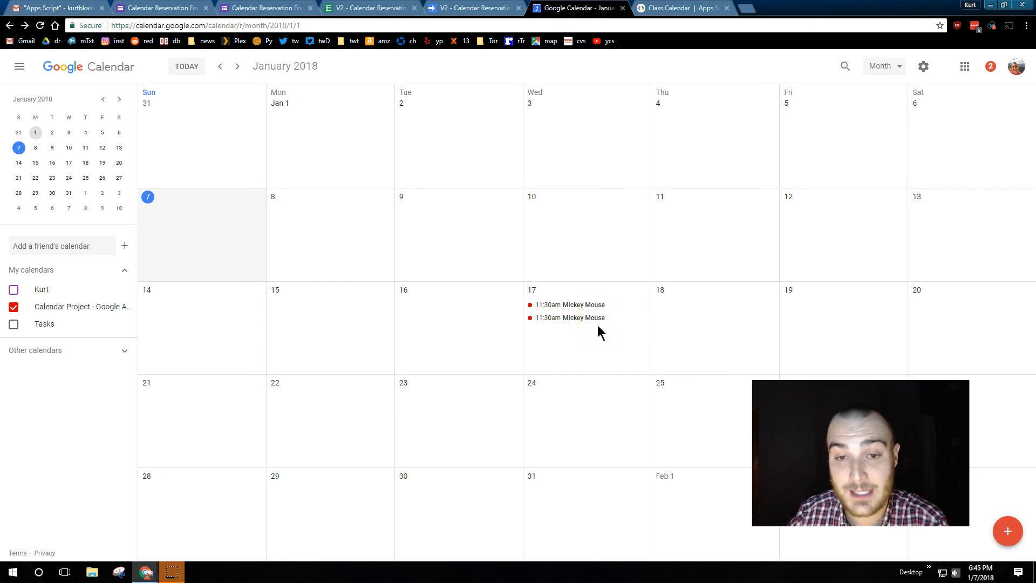
click(570, 318)
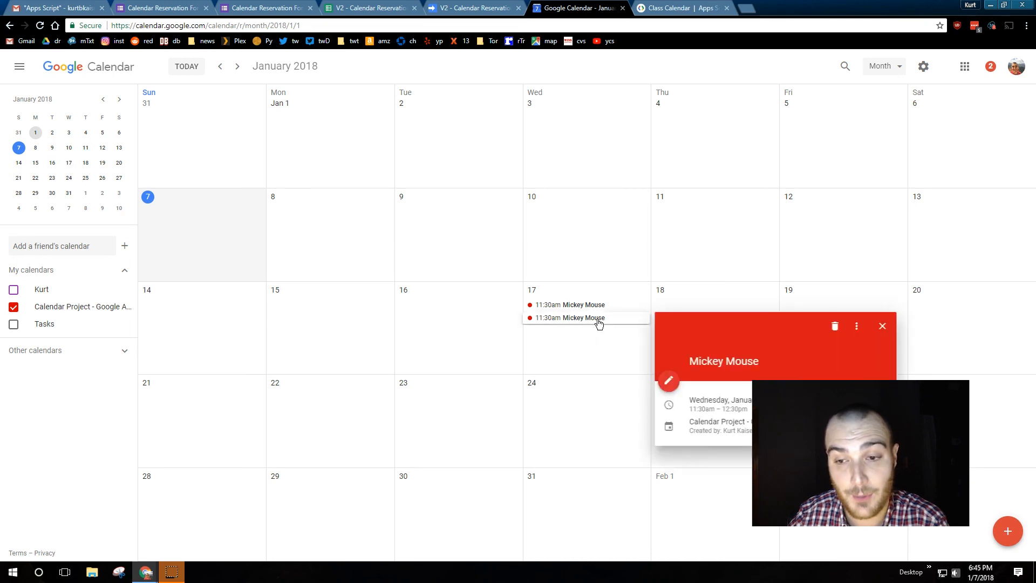
click(835, 326)
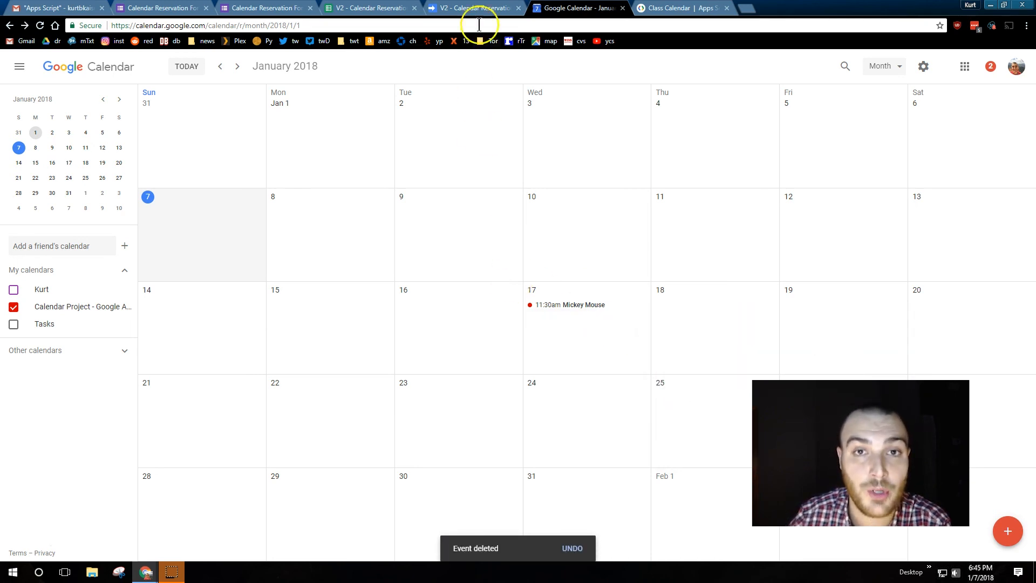
click(473, 9)
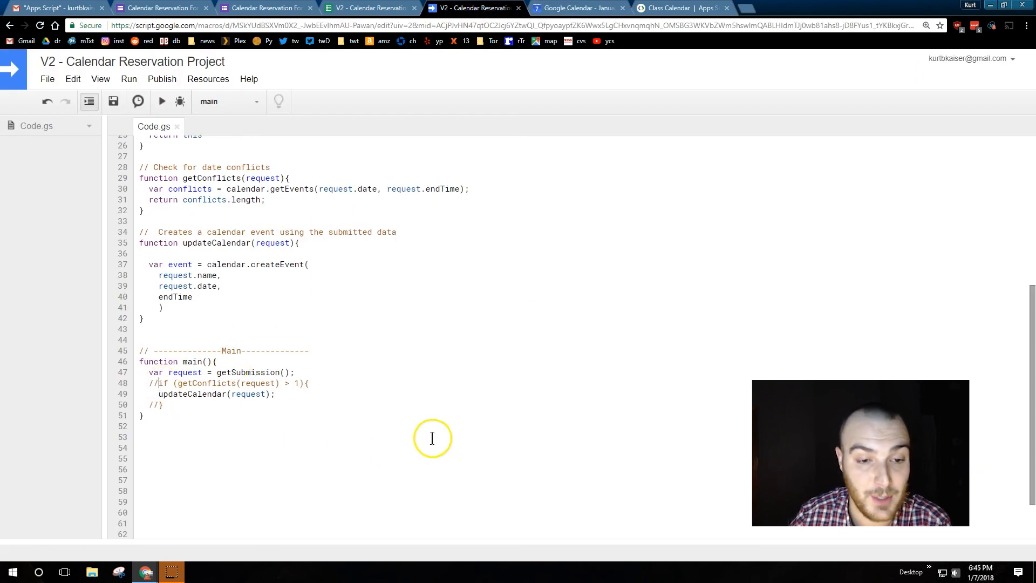